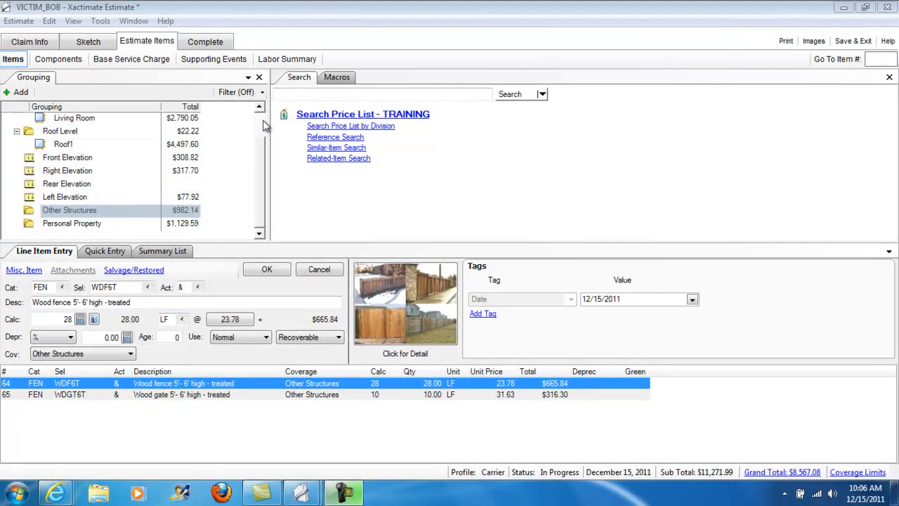
Review the floor plan and roof sketches, then browse the Bathroom, Living Room and Roof1 line items.
click(87, 41)
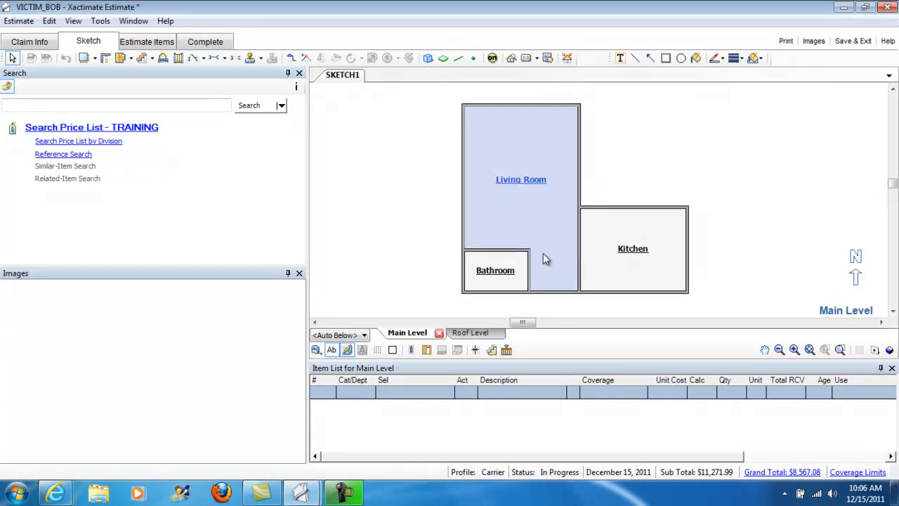
click(466, 331)
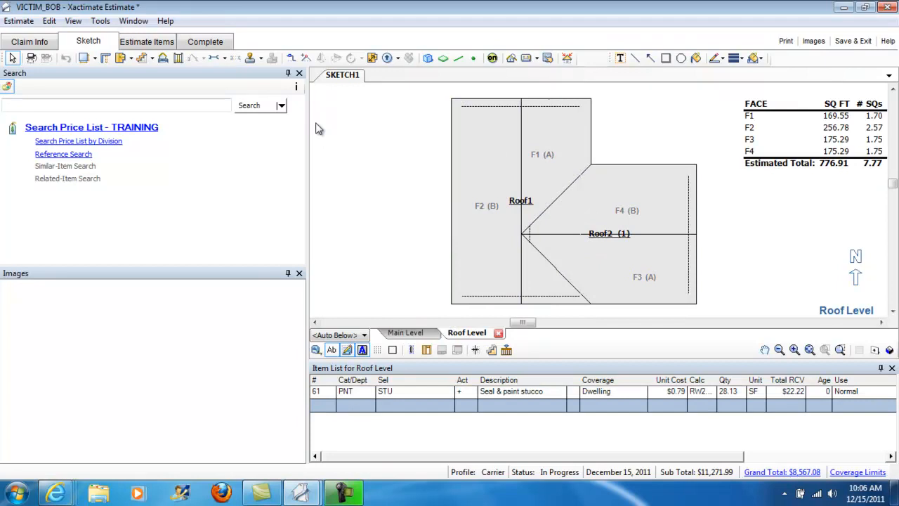
click(146, 41)
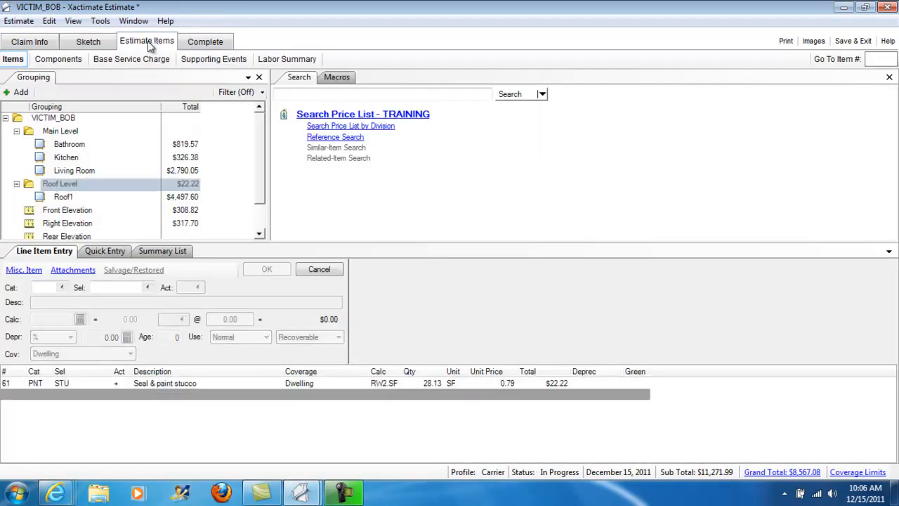
click(69, 143)
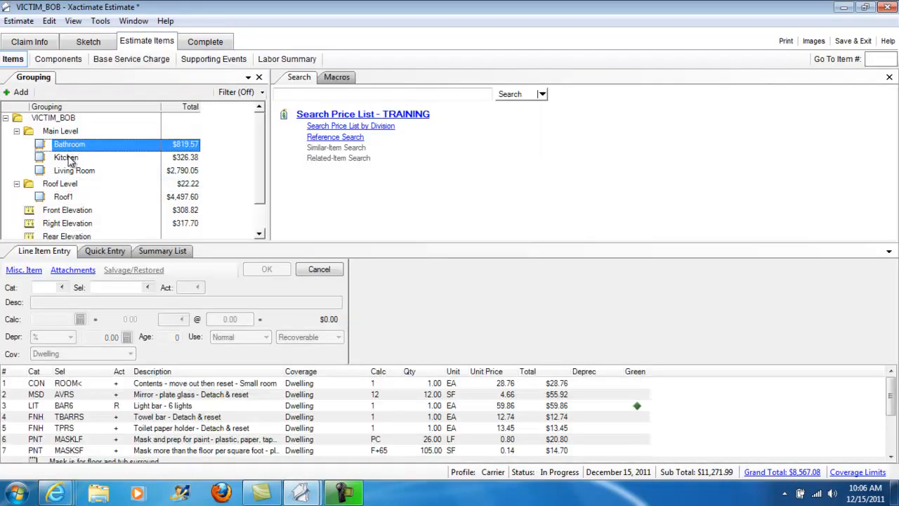
click(74, 170)
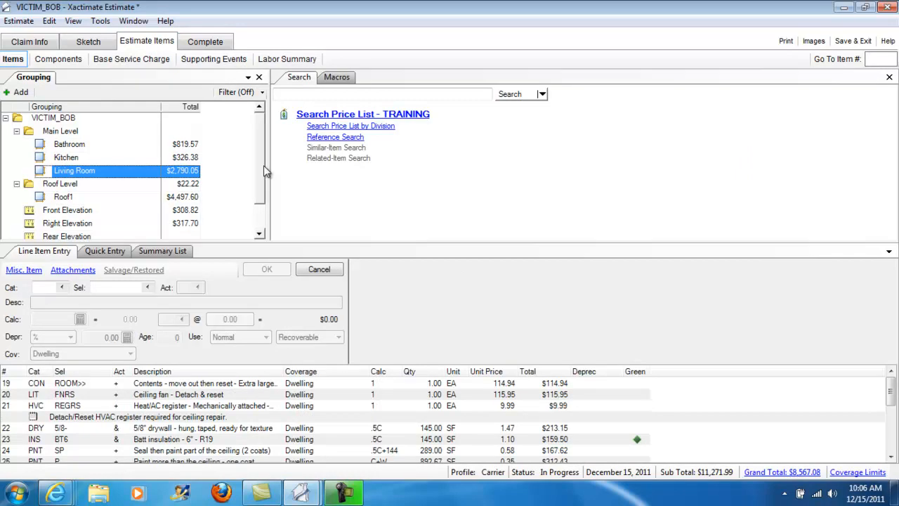
click(63, 170)
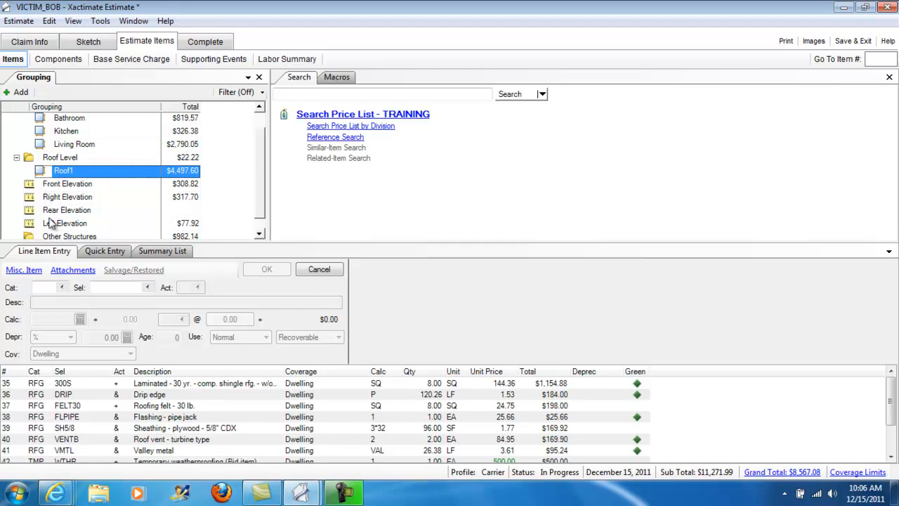
mouse_move(267, 234)
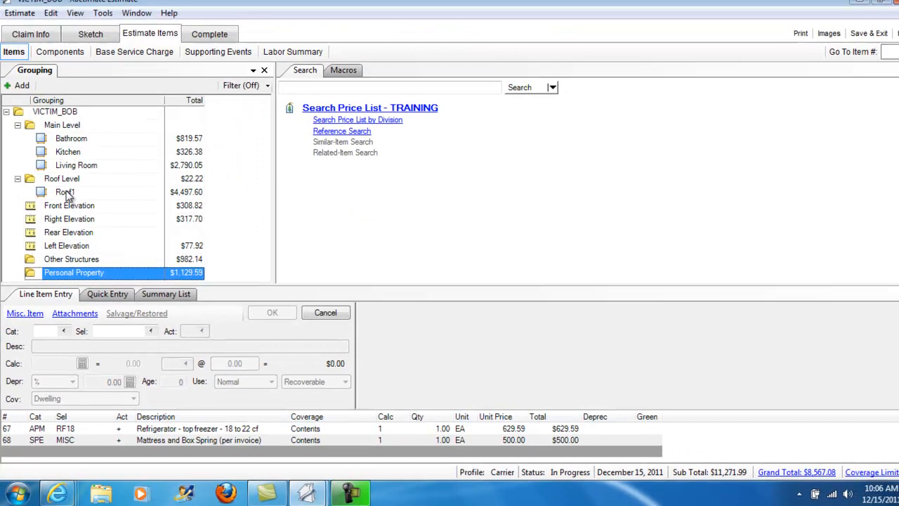
Move Roof Level above Main Level and Main Level below the elevations, then select Other Structures.
click(62, 178)
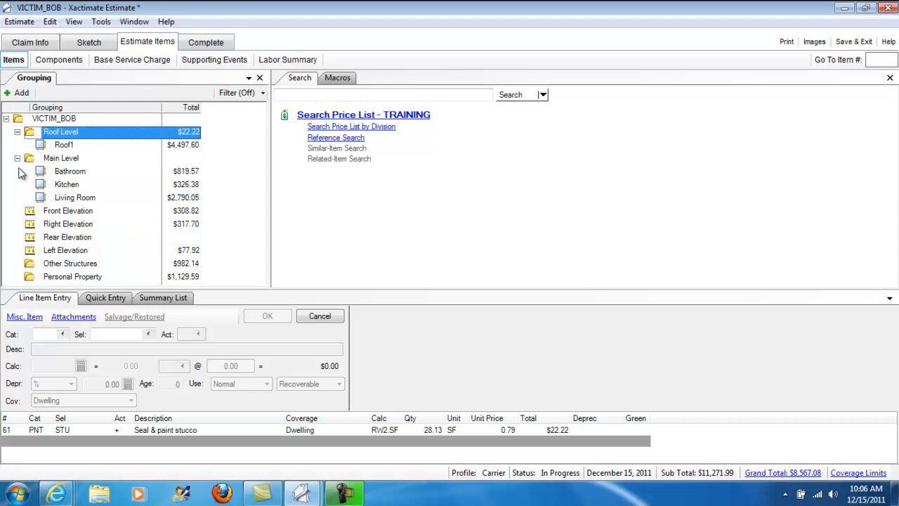
click(62, 157)
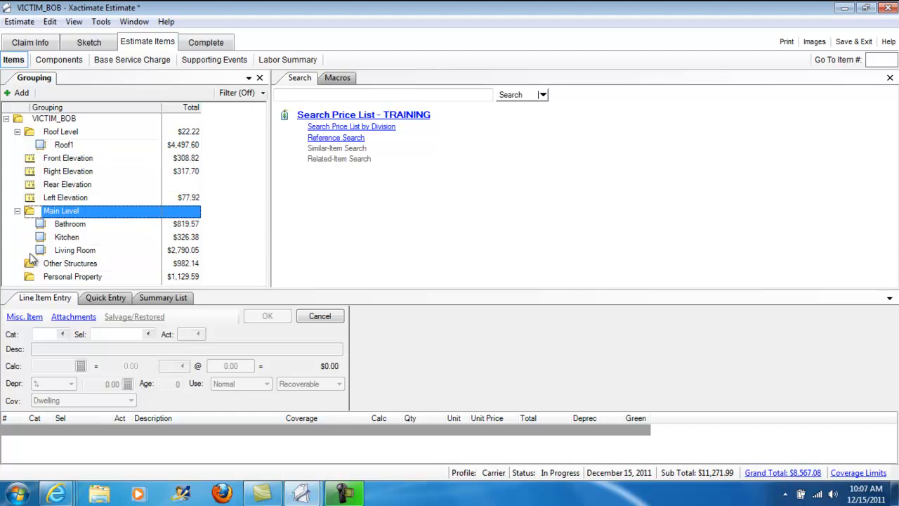
mouse_move(237, 267)
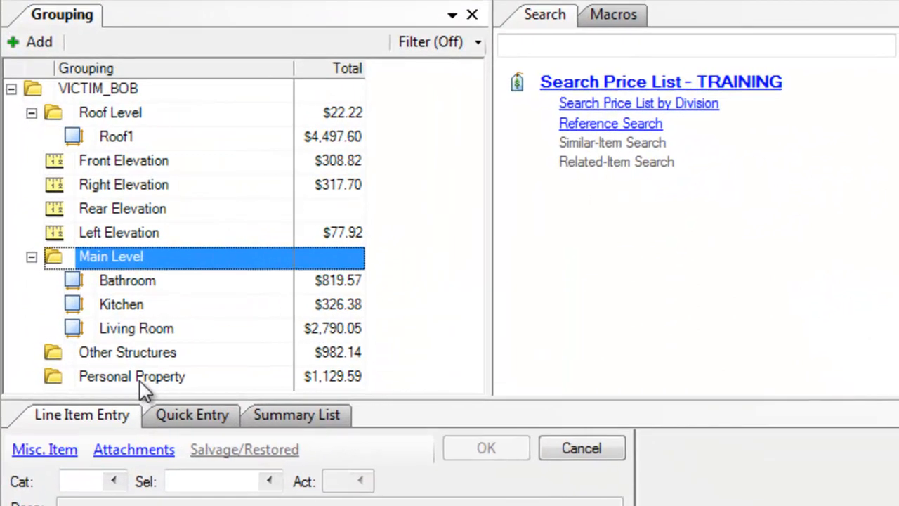
click(126, 351)
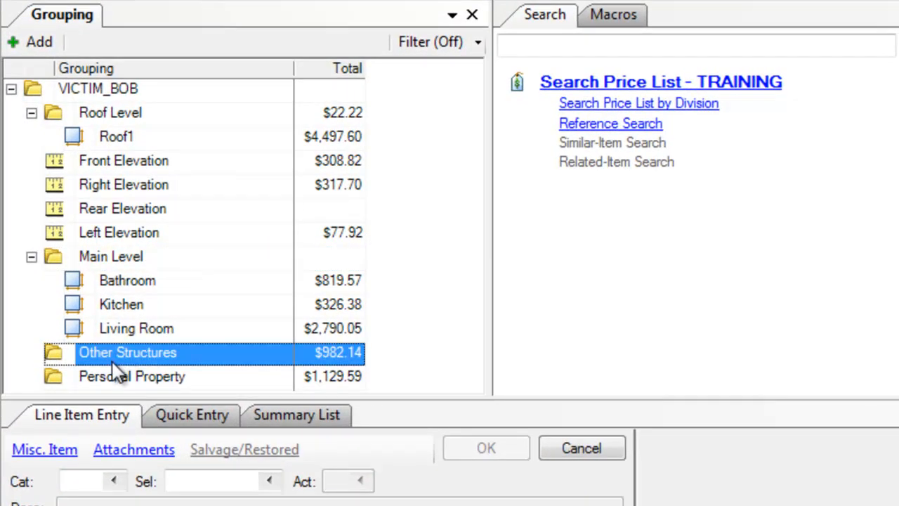
mouse_move(96, 358)
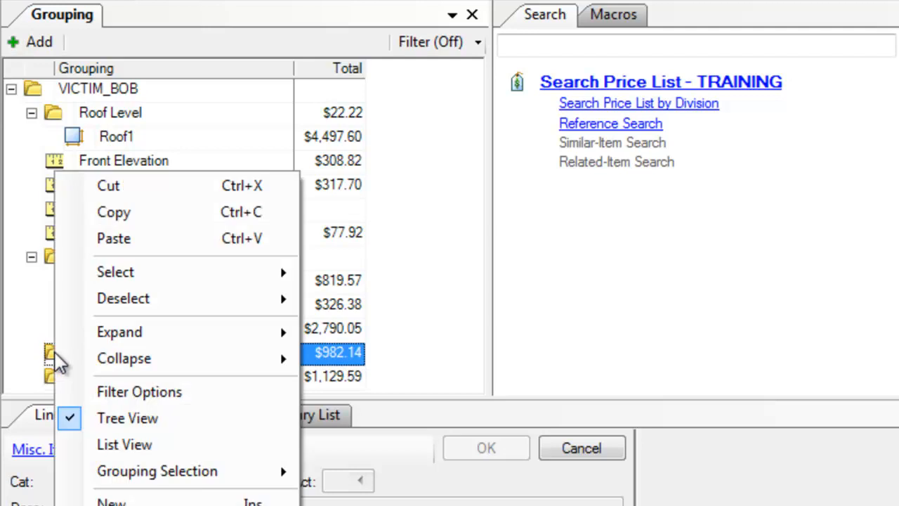
mouse_move(113, 211)
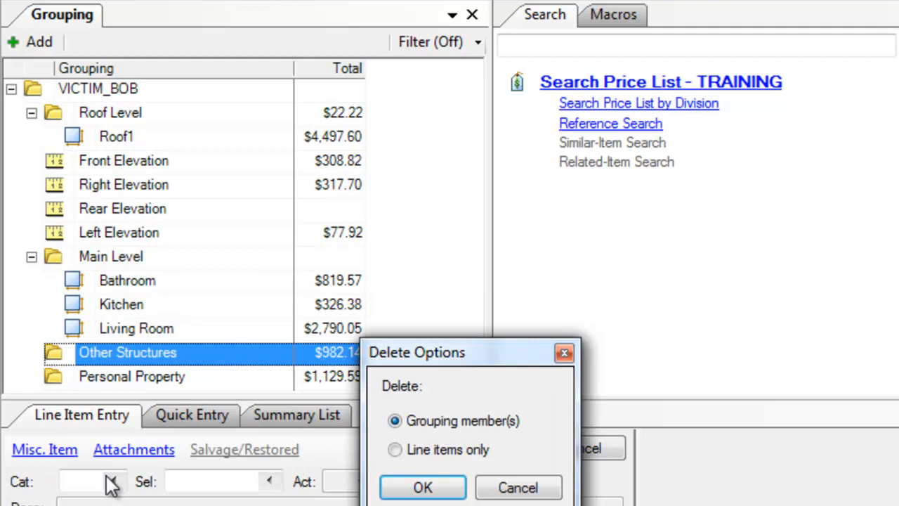
mouse_move(421, 486)
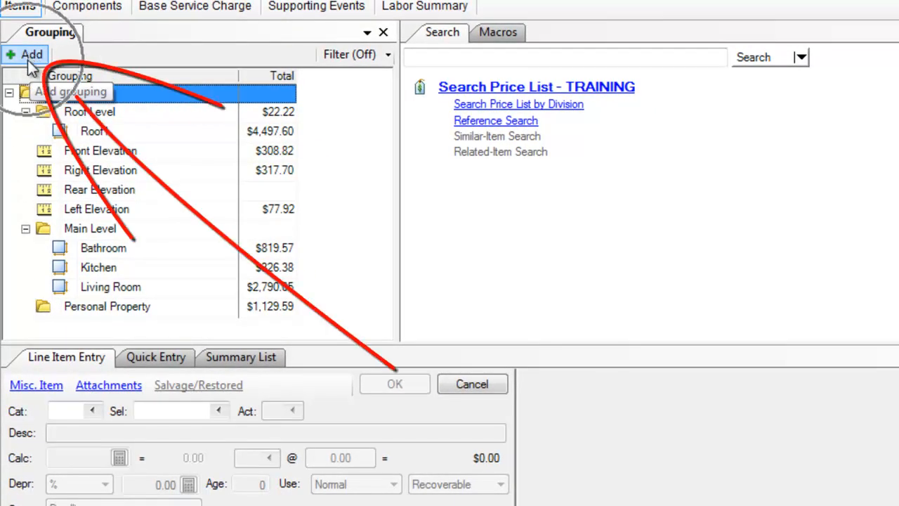
Start a new grouping and choose Other Structures from the SmartList of grouping names.
text(VICTIM_BOB)
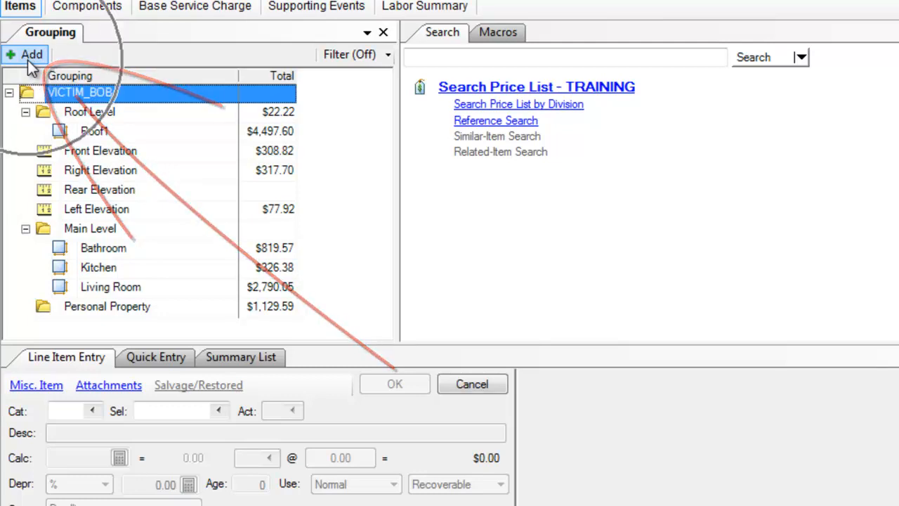
click(31, 53)
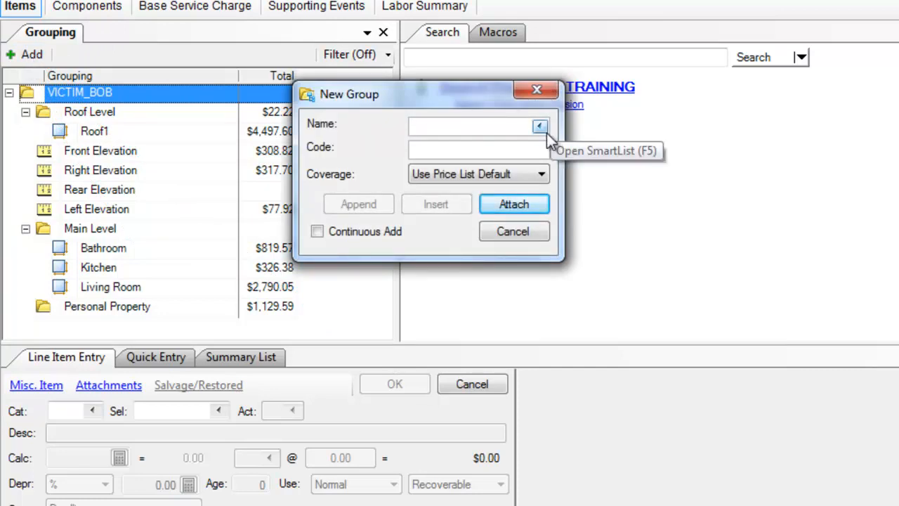
click(540, 126)
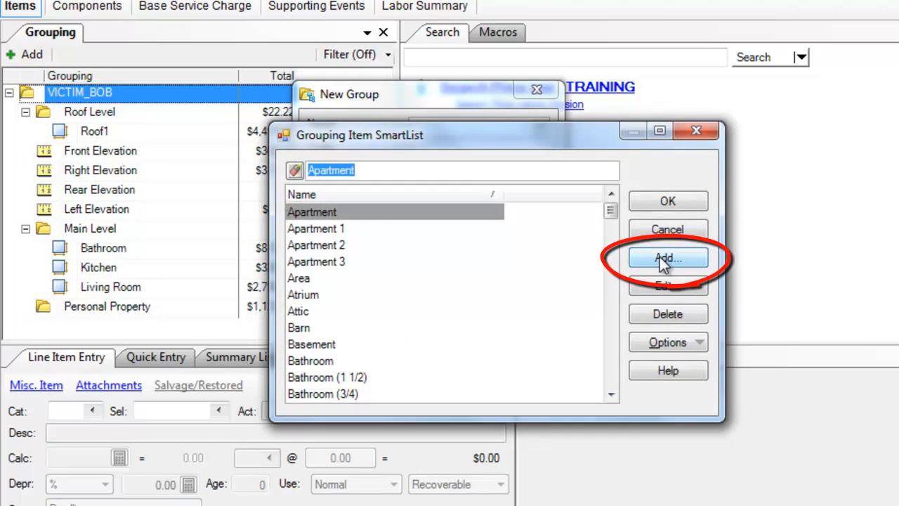
mouse_move(587, 236)
text(Other)
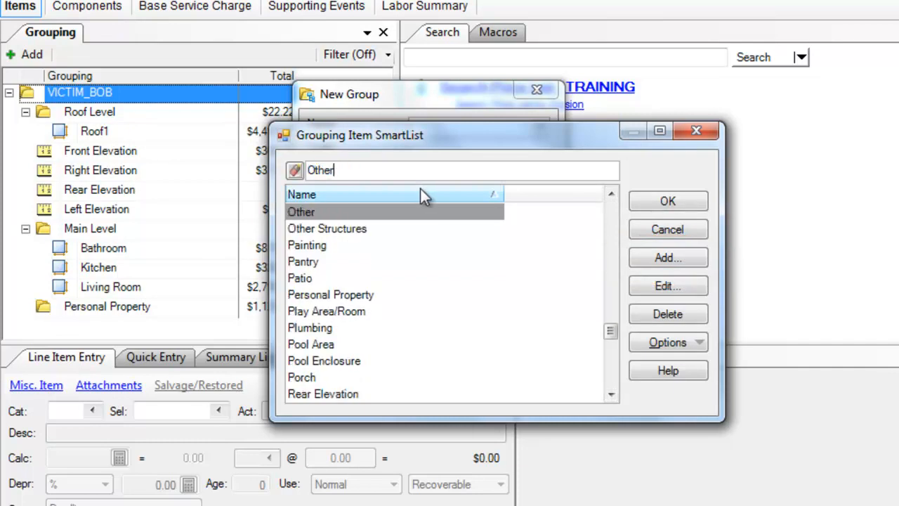
click(326, 227)
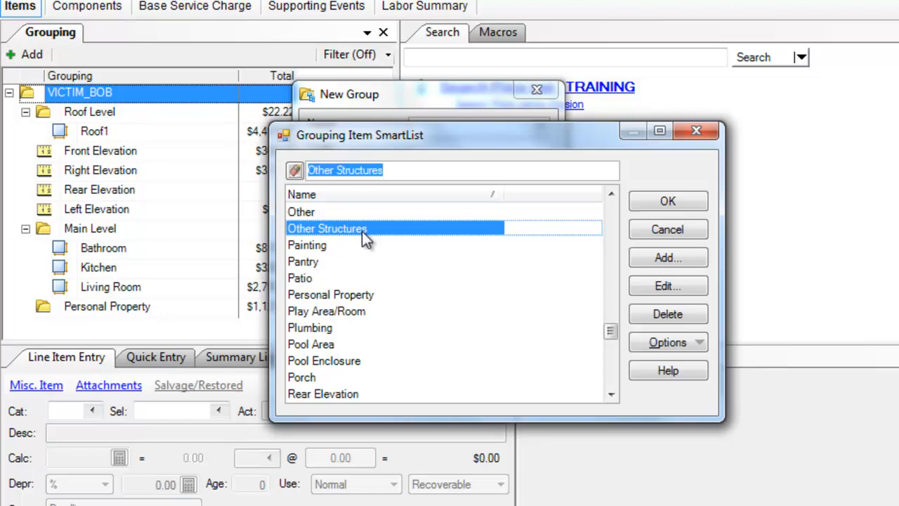
mouse_move(387, 237)
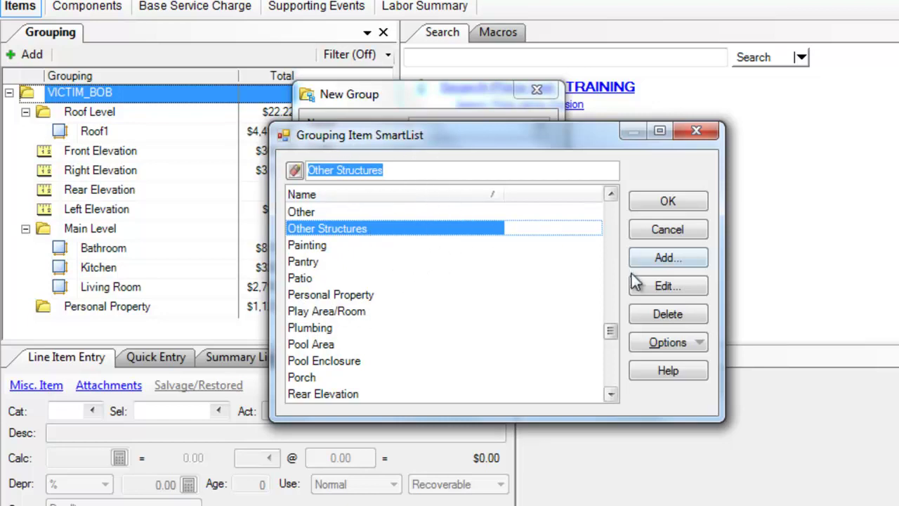
Confirm the Other Structures name entry and attach the new group to the estimate.
click(667, 285)
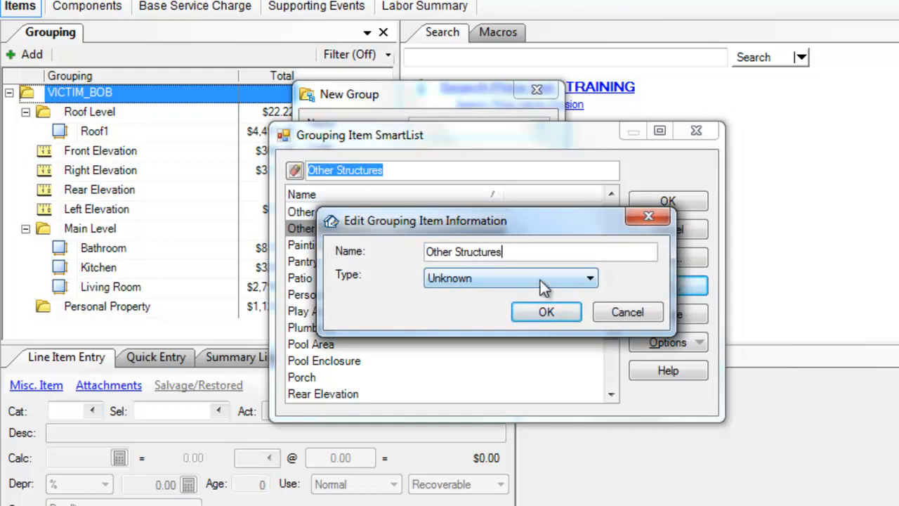
click(545, 312)
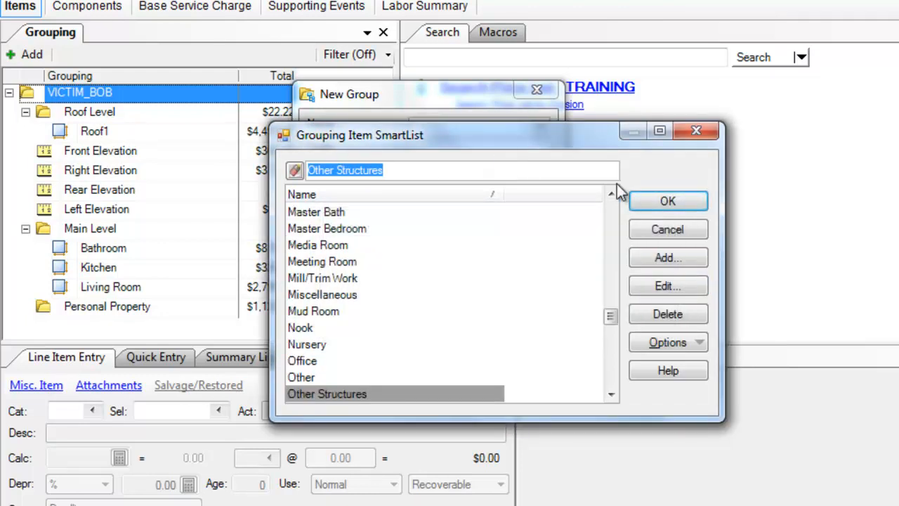
click(667, 201)
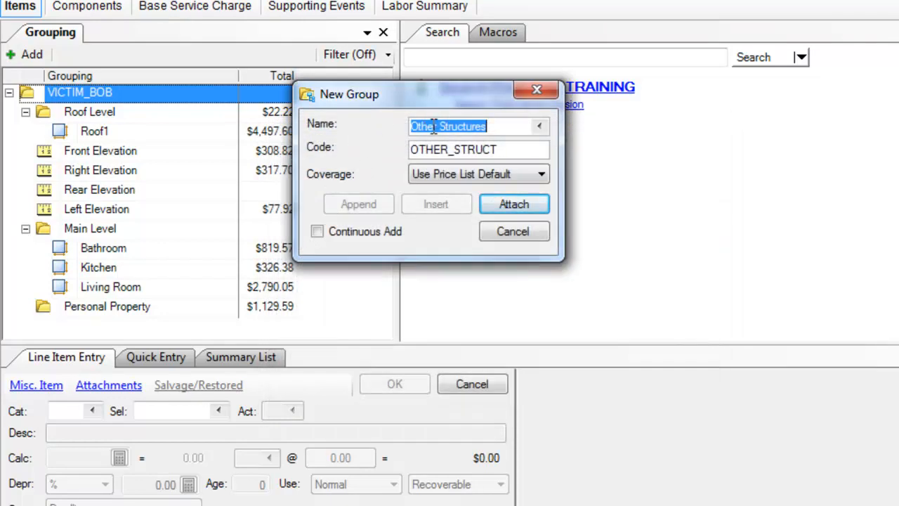
mouse_move(514, 206)
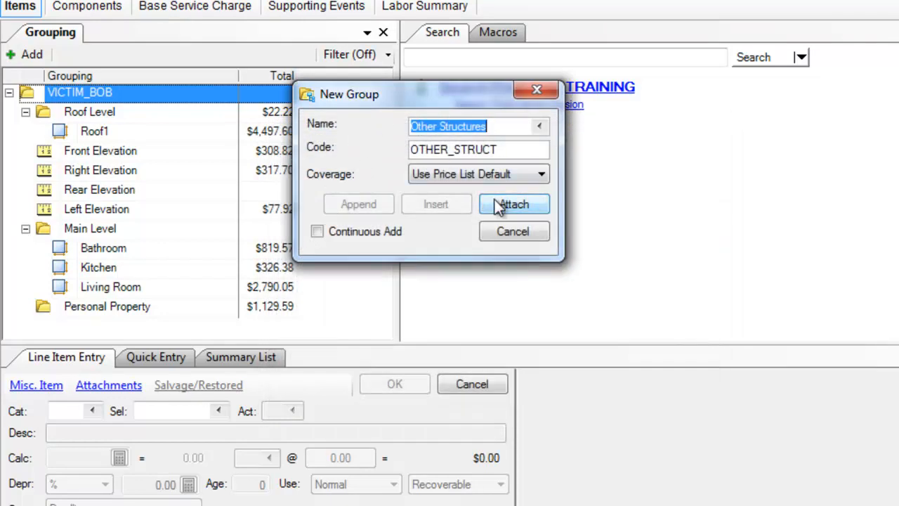
click(514, 204)
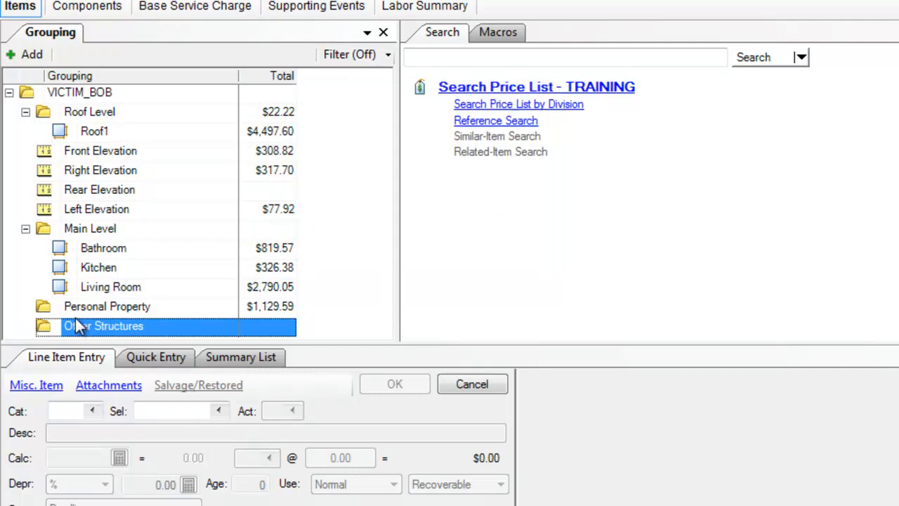
mouse_move(43, 334)
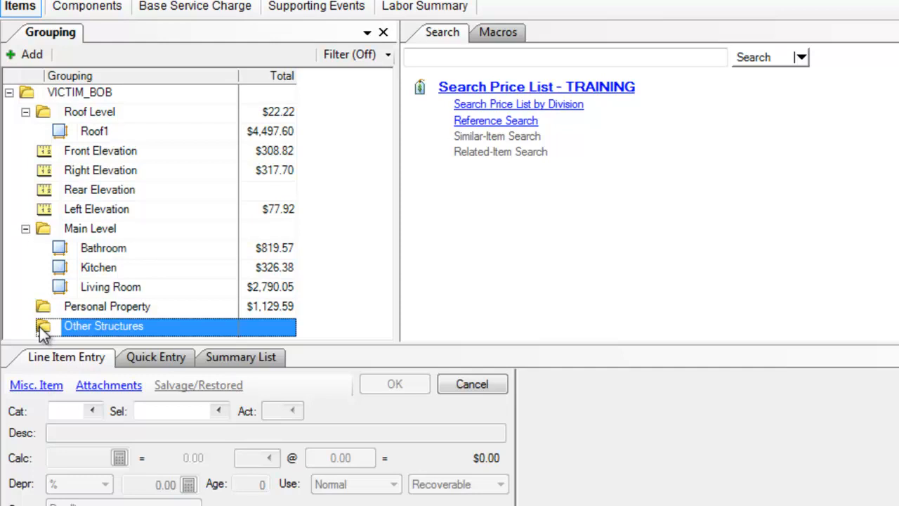
Review the Other Structures group's name, code and coverage in Group Info, then close it.
double_click(104, 326)
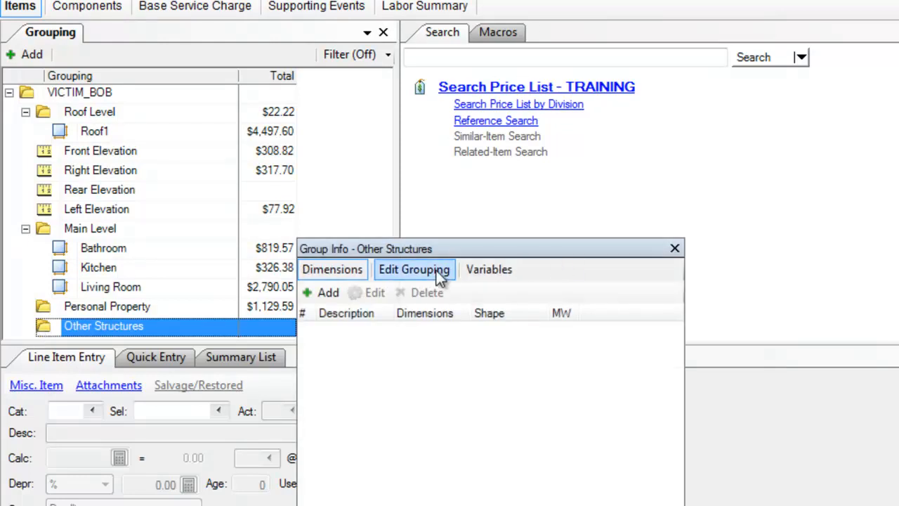
click(413, 270)
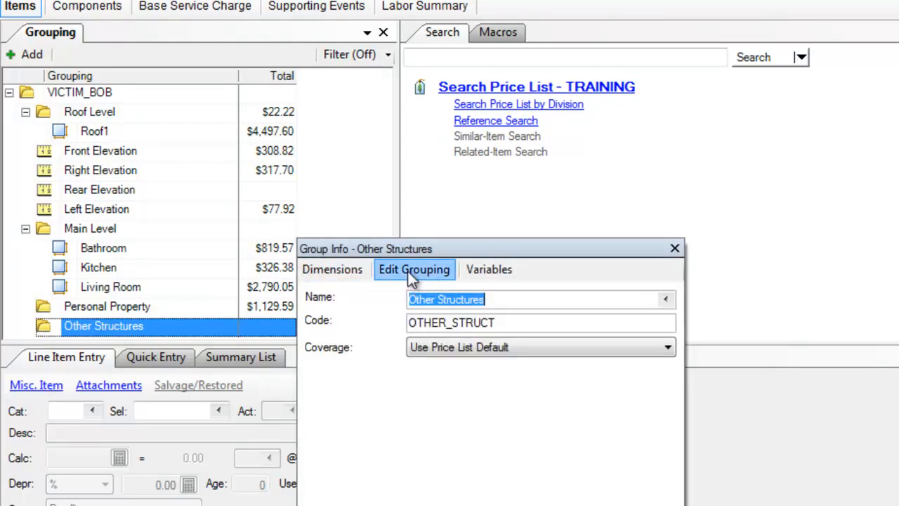
mouse_move(674, 247)
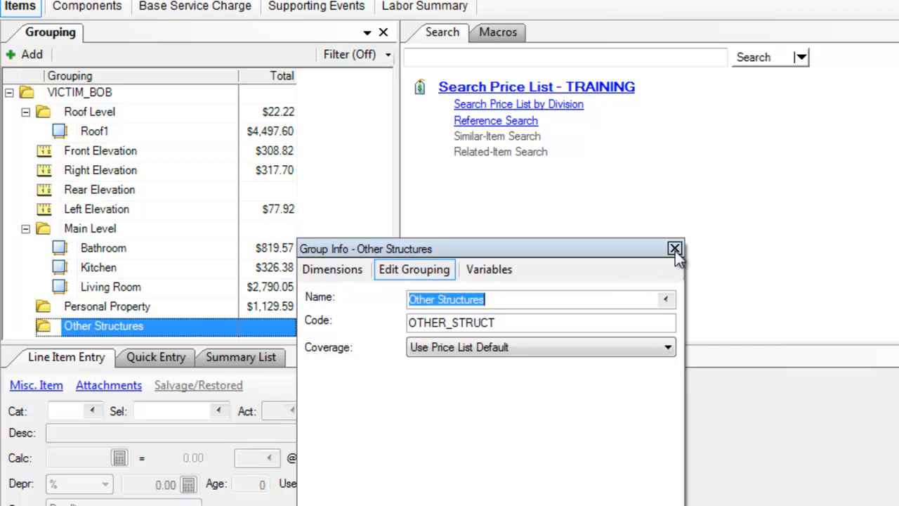
click(675, 248)
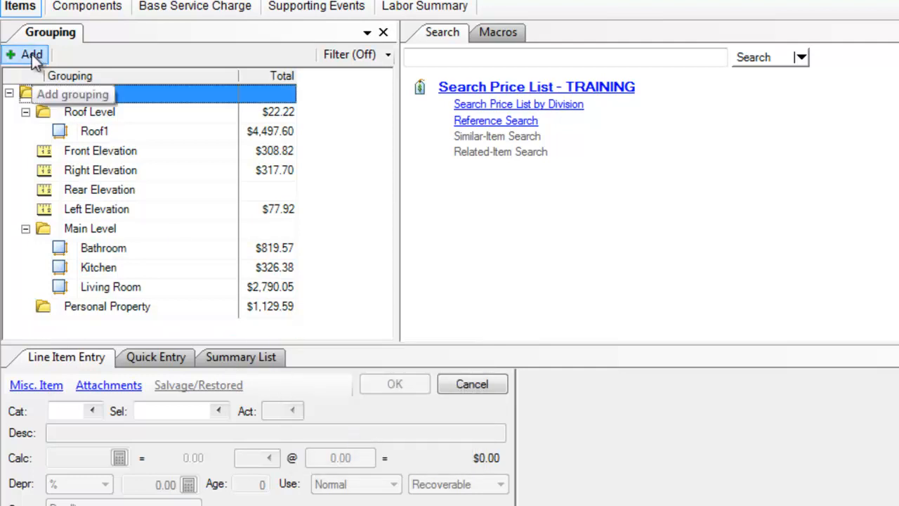
Begin a new group named Other Structures with code OTHER_STRUCT.
click(31, 54)
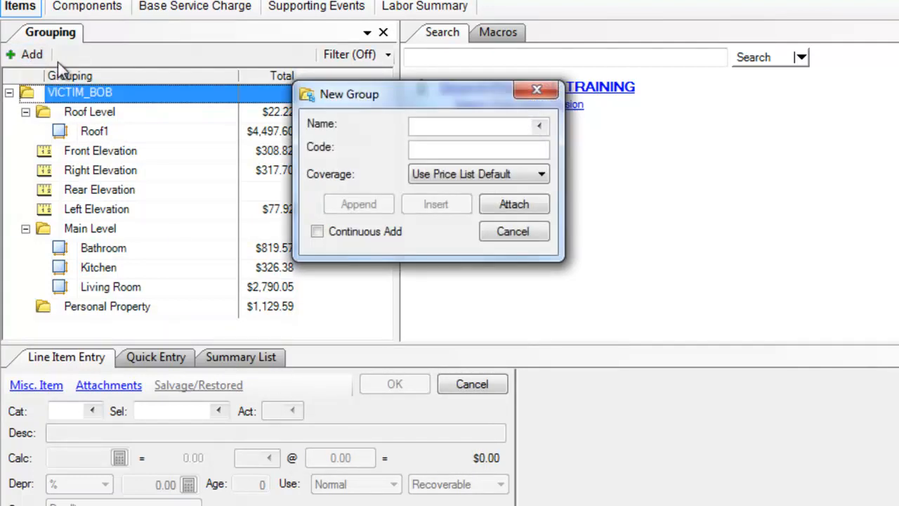
text(Other)
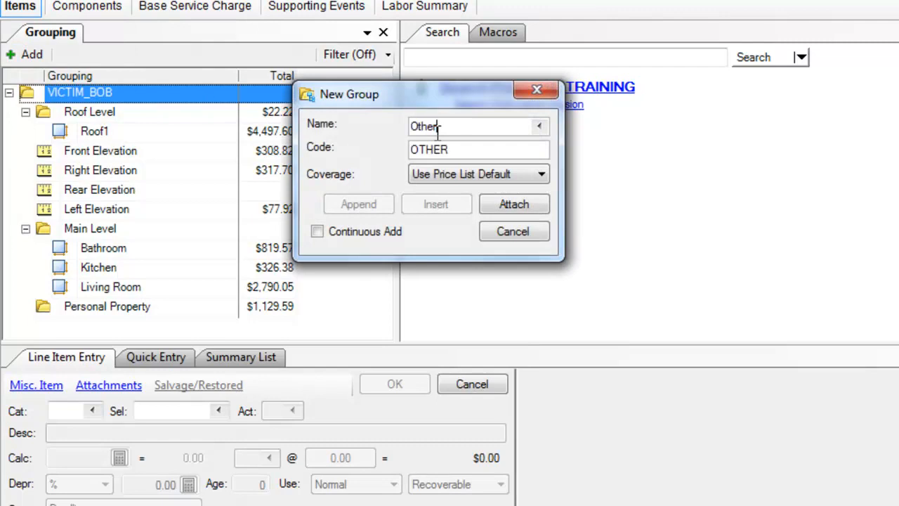
text(Structures)
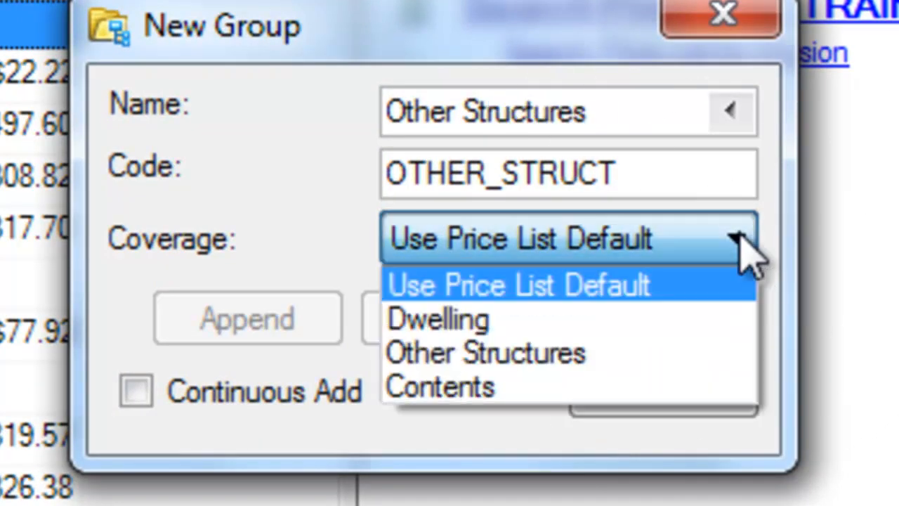
mouse_move(471, 267)
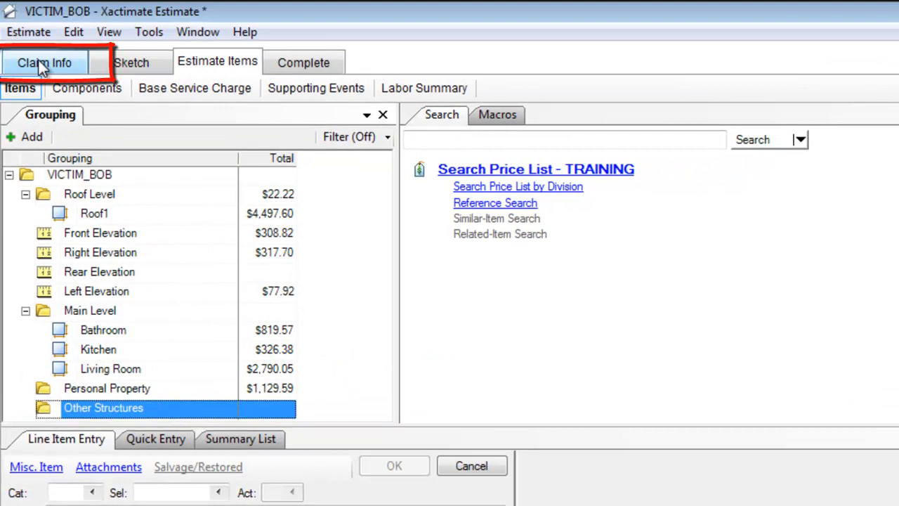
Show the claim's Coverage/Loss table listing Dwelling, Other Structures and Contents limits.
click(45, 62)
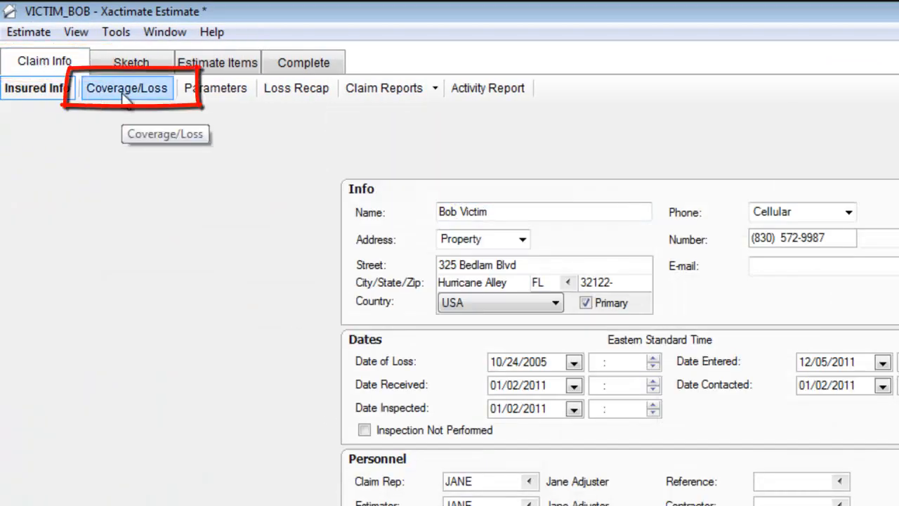
click(127, 87)
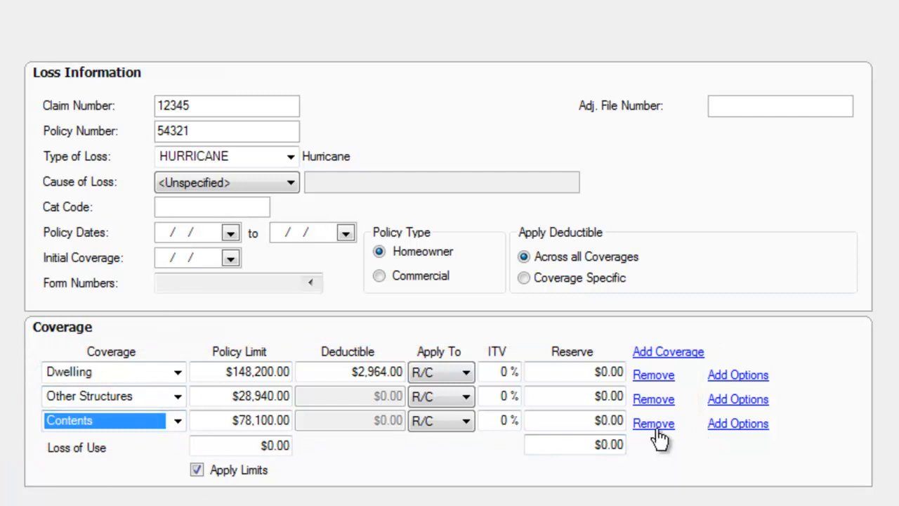
mouse_move(667, 422)
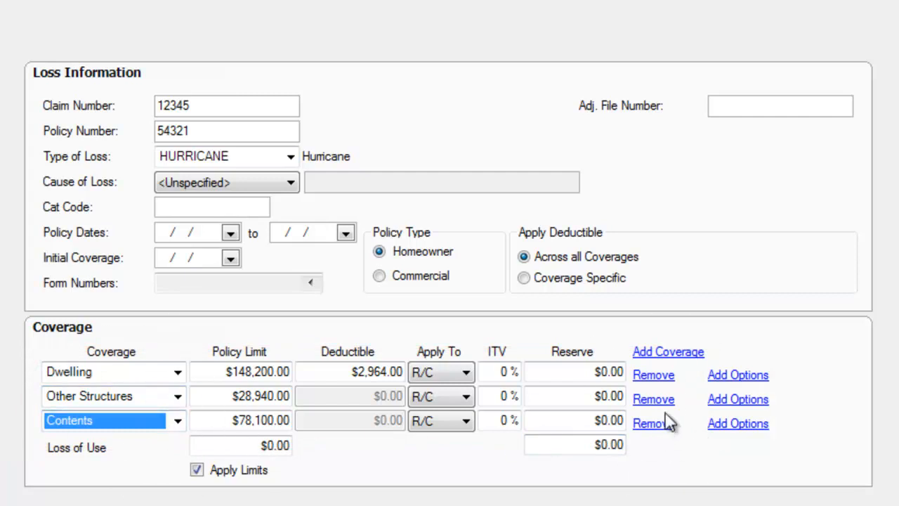
mouse_move(654, 399)
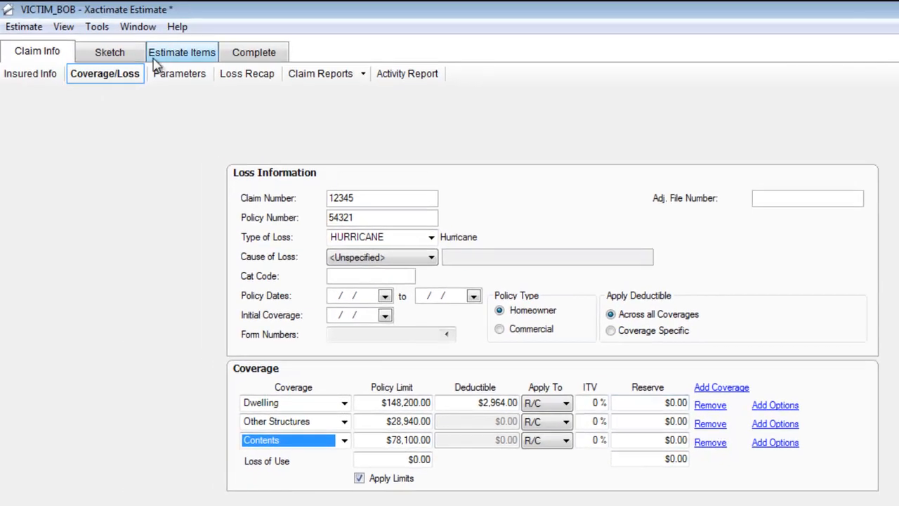
Add the treated 5'-6' wood fence item WDF6T at 28 LF to Other Structures.
click(182, 52)
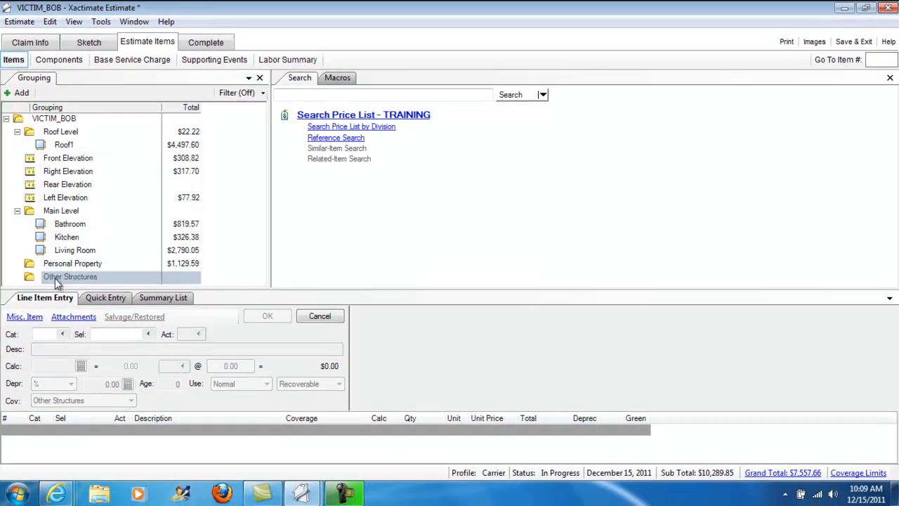
click(351, 127)
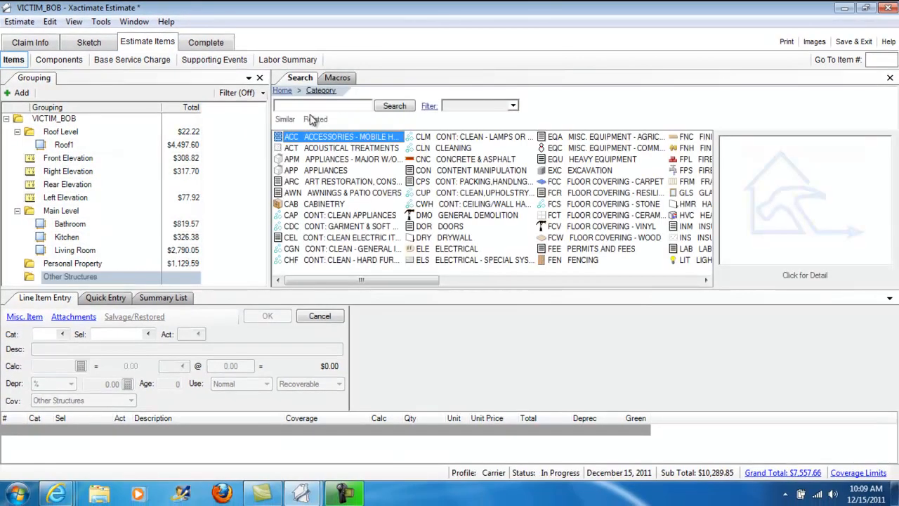
click(320, 105)
text(6 wood)
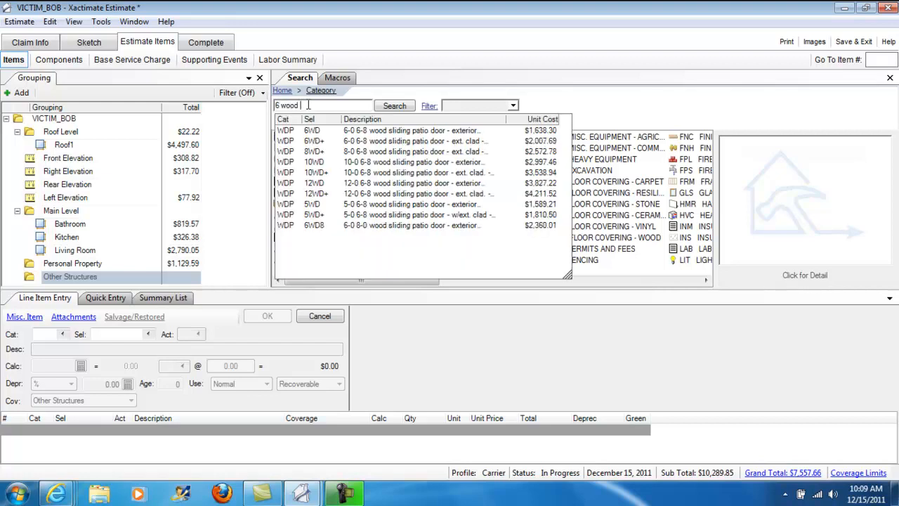
text(fence)
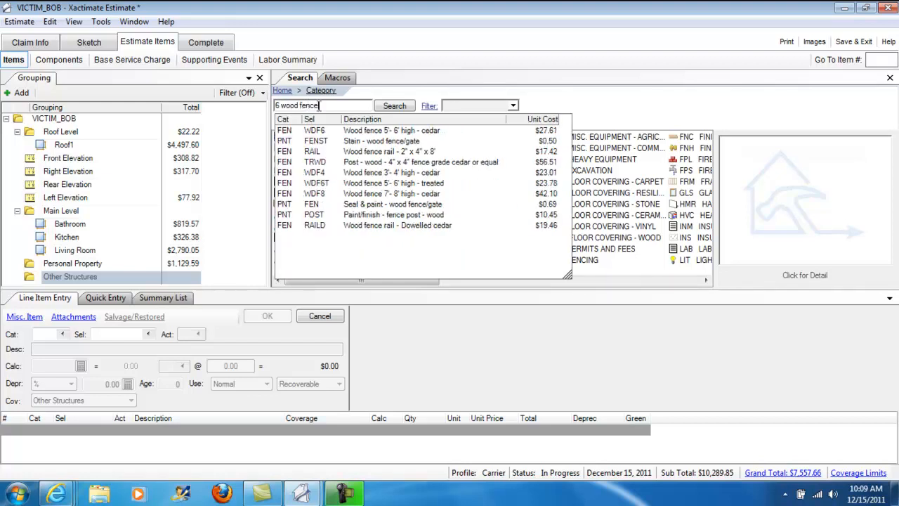
click(394, 183)
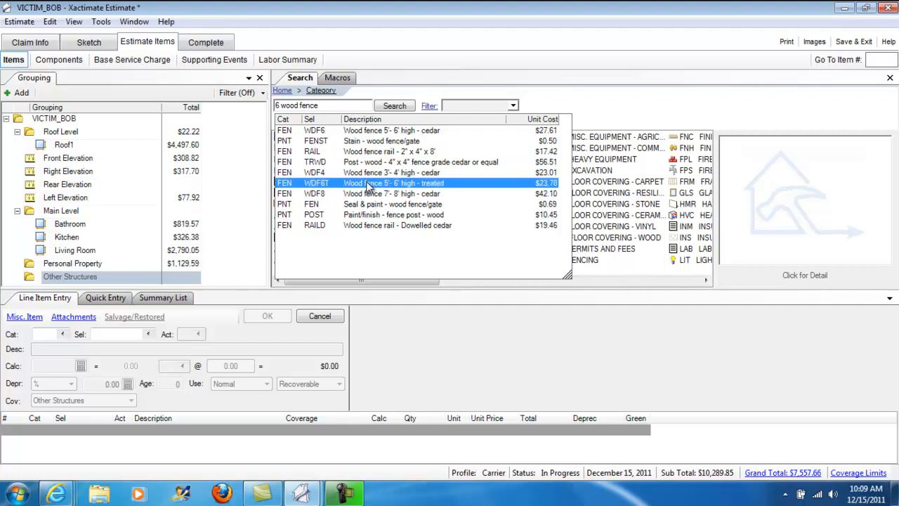
double_click(393, 183)
text(28)
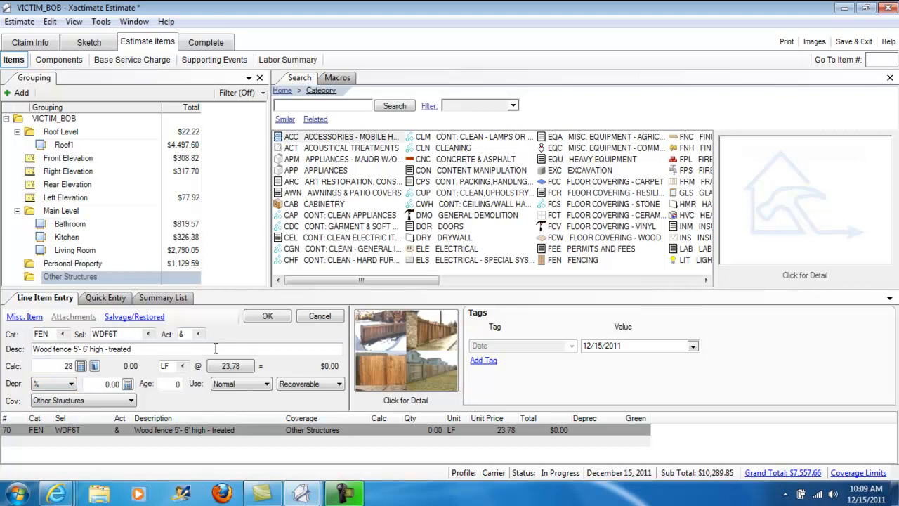
click(266, 315)
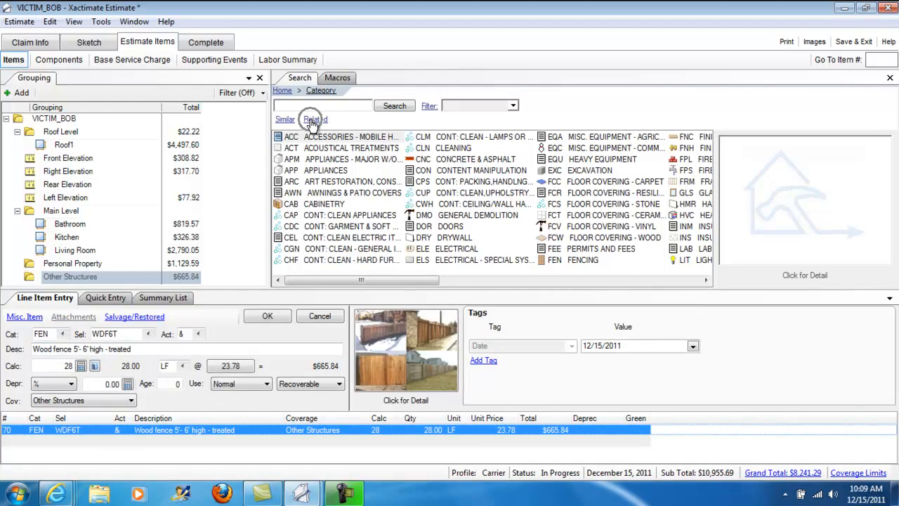
Add the related wood gate WDGT6T, bringing Other Structures to $982.14, then select Personal Property.
click(314, 118)
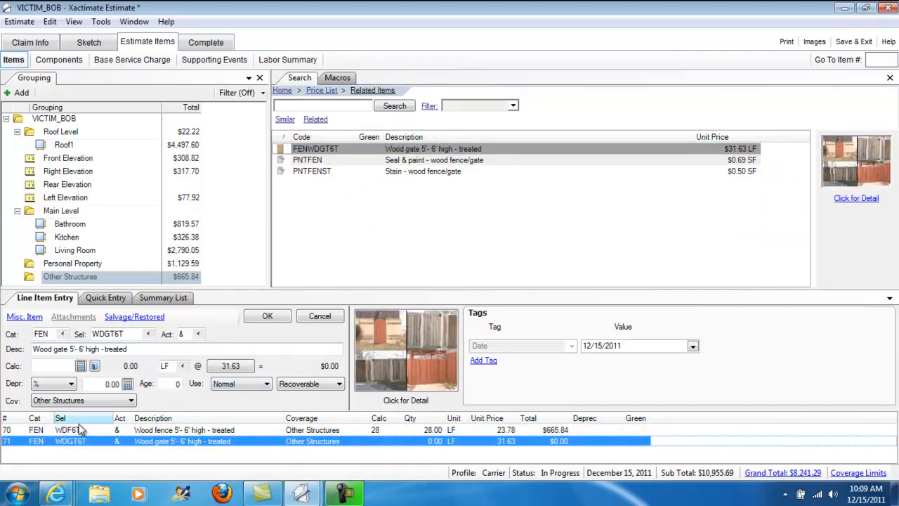
click(50, 366)
text(10)
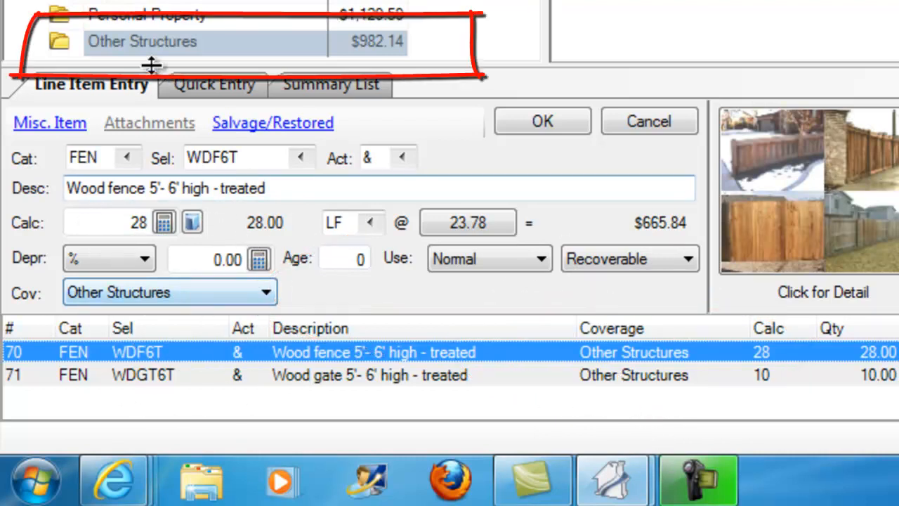
mouse_move(91, 49)
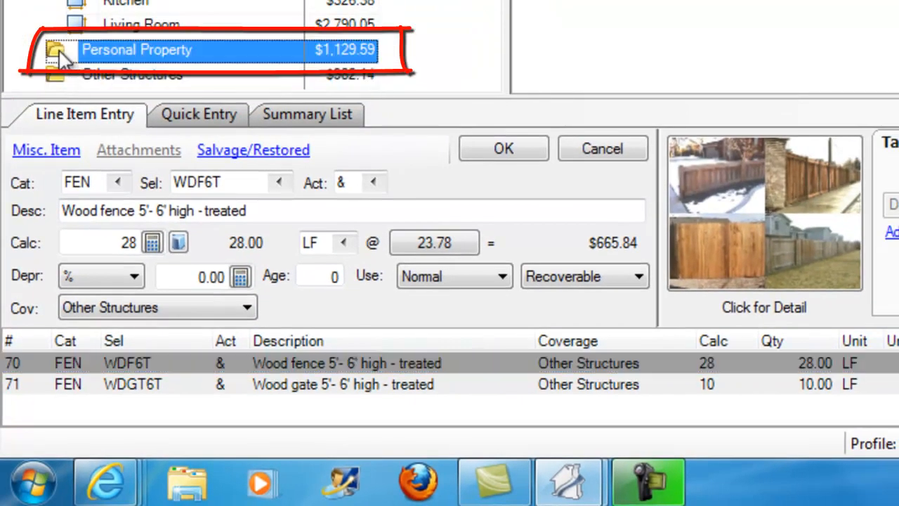
click(138, 50)
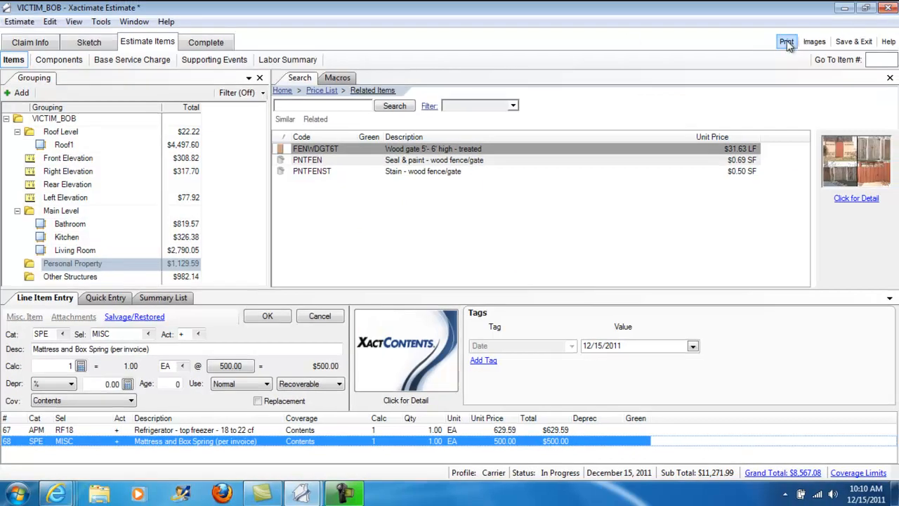
Generate a preview of the final draft estimate report.
click(787, 43)
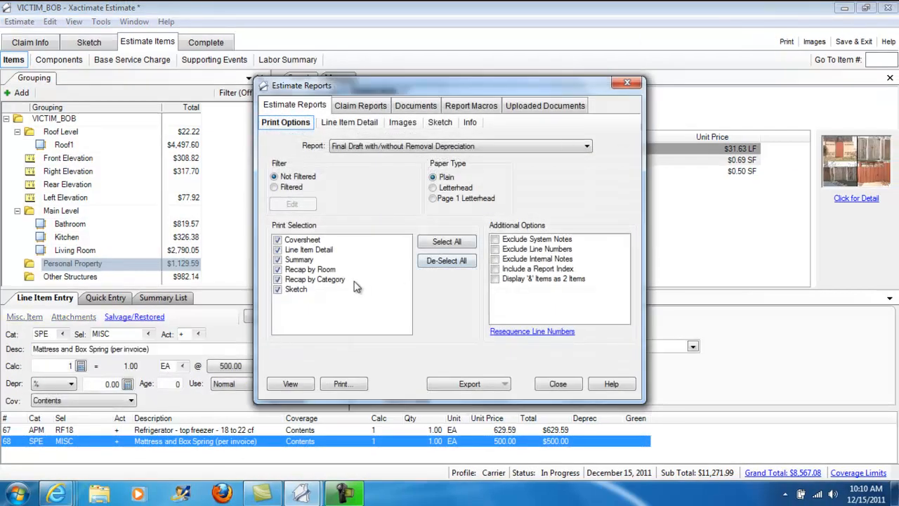
click(289, 384)
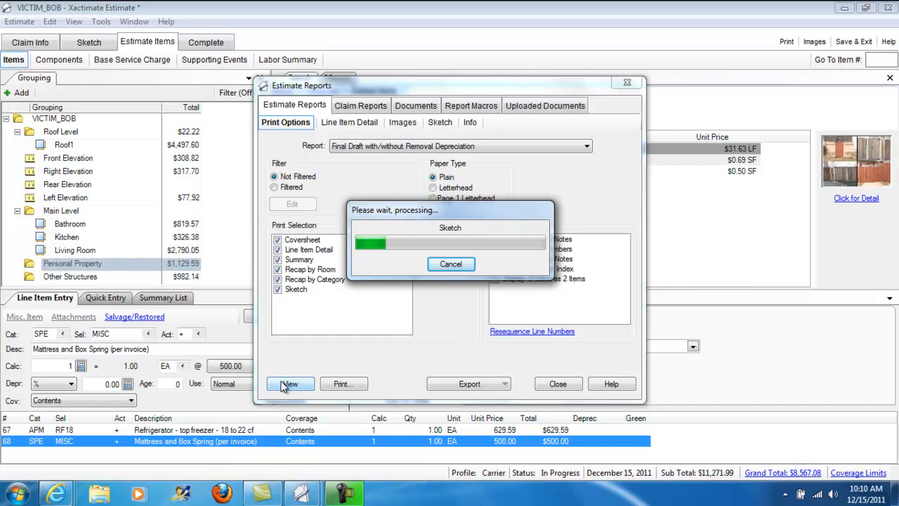
click(289, 383)
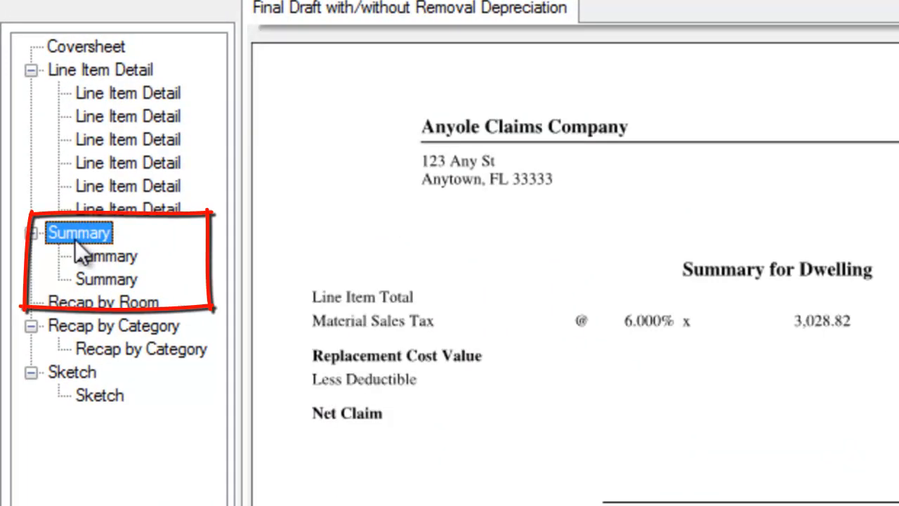
mouse_move(91, 264)
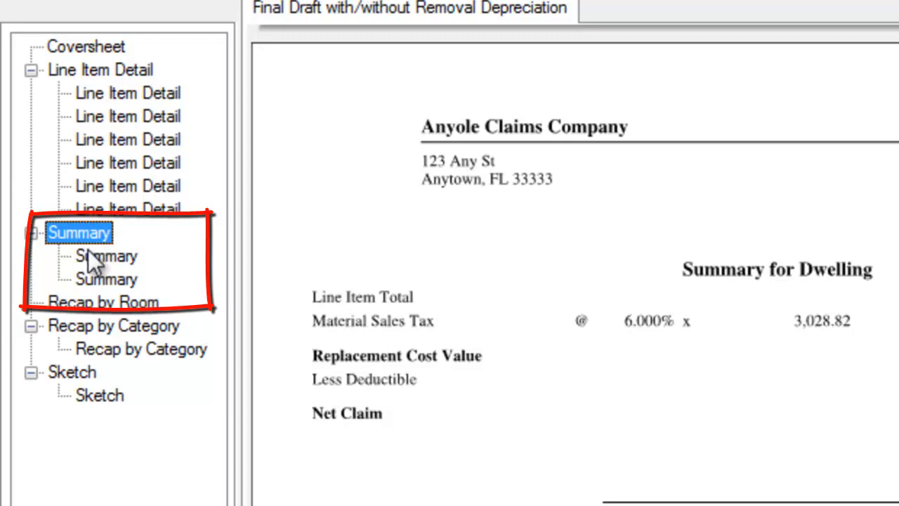
Review the separate Dwelling, Other Structures and Contents summary pages, Other Structures netting $1,009.42.
click(107, 255)
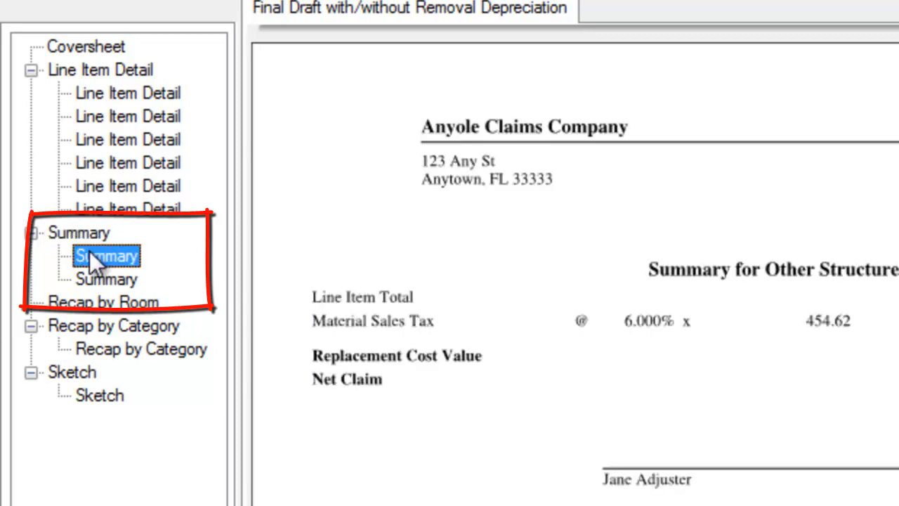
click(107, 278)
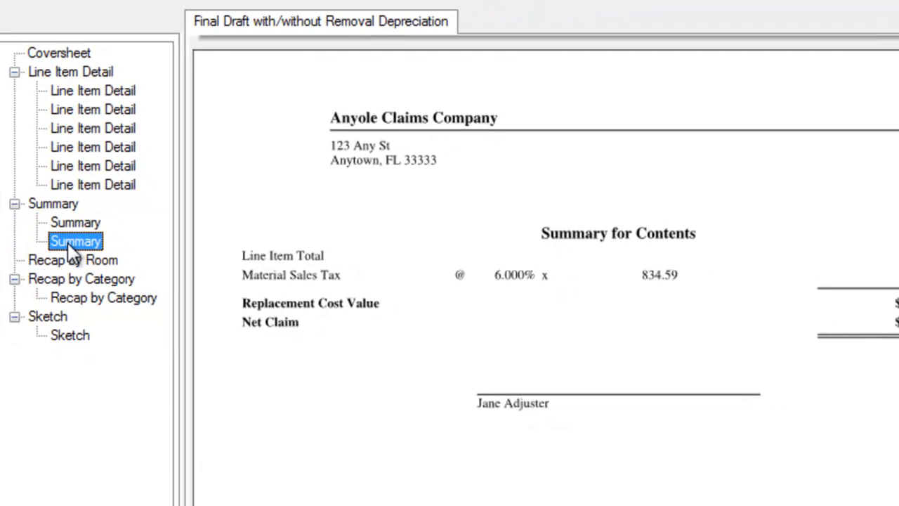
click(54, 202)
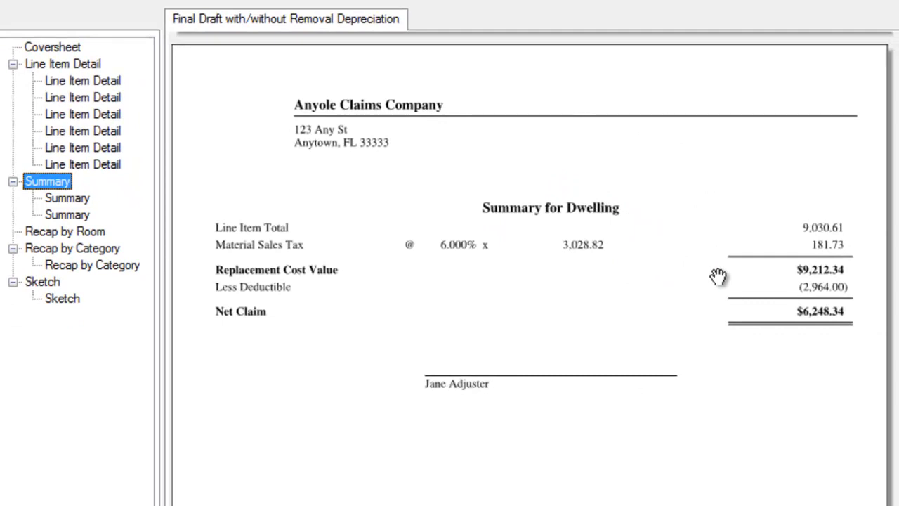
mouse_move(110, 223)
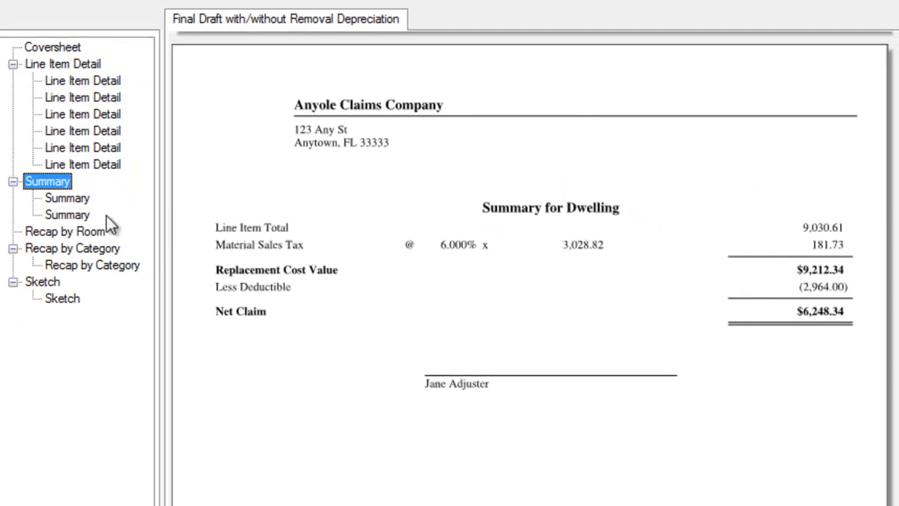
click(67, 197)
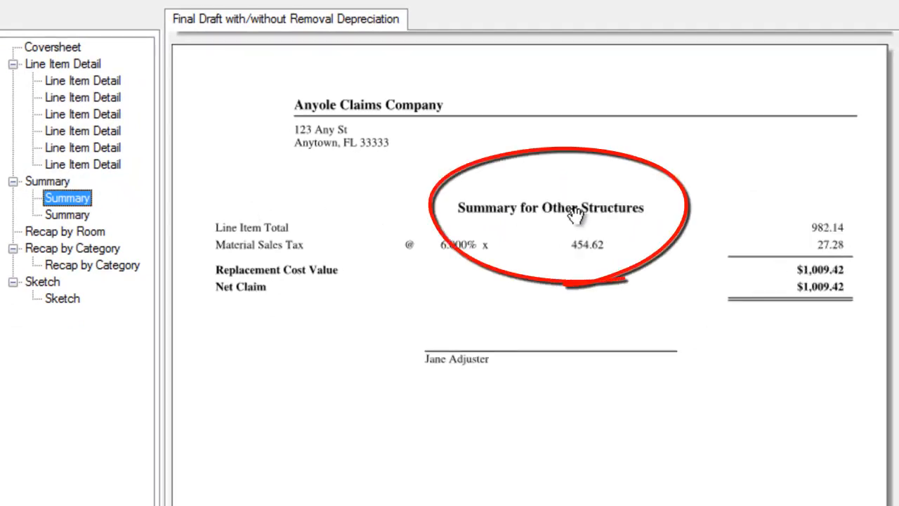
mouse_move(104, 219)
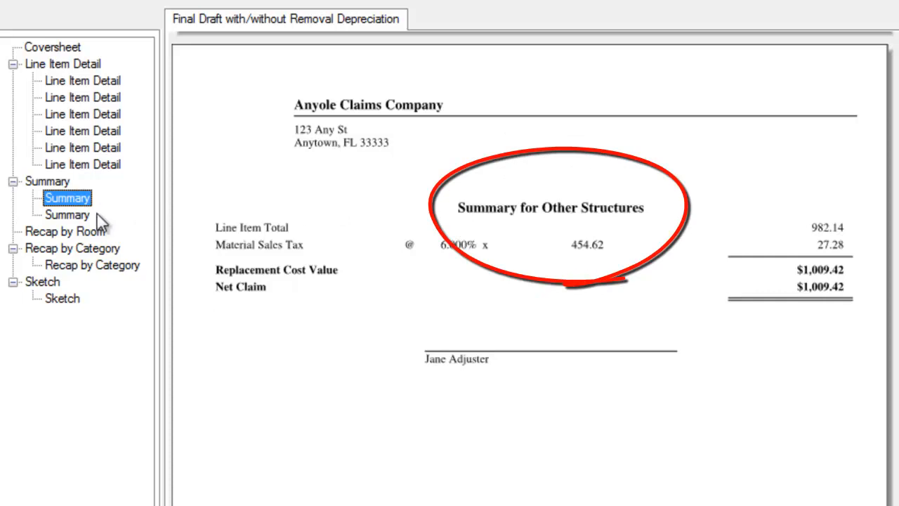
click(67, 214)
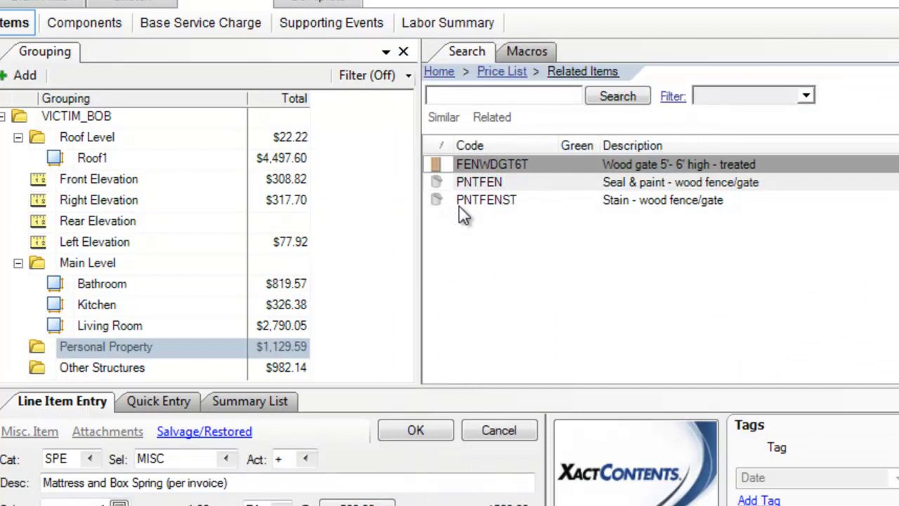
mouse_move(269, 346)
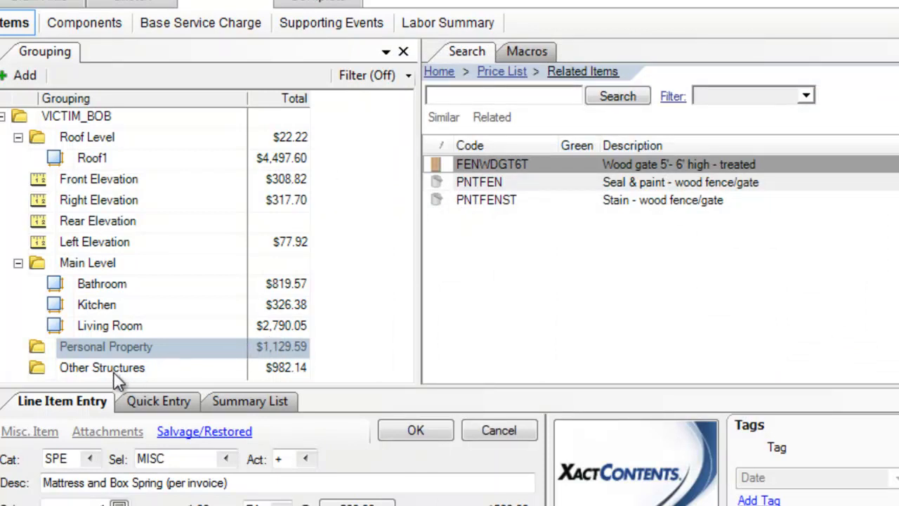
Check the coverage columns of Other Structures, Personal Property and Living Room line items.
click(101, 368)
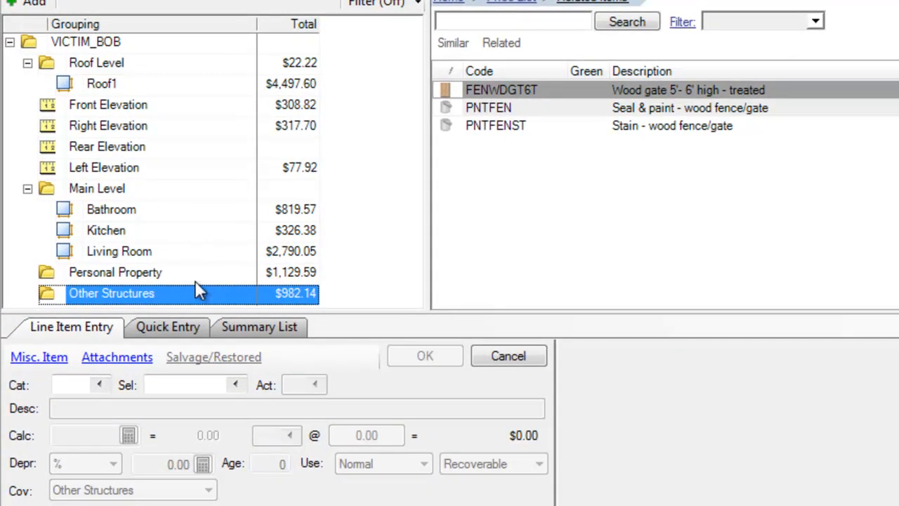
click(115, 273)
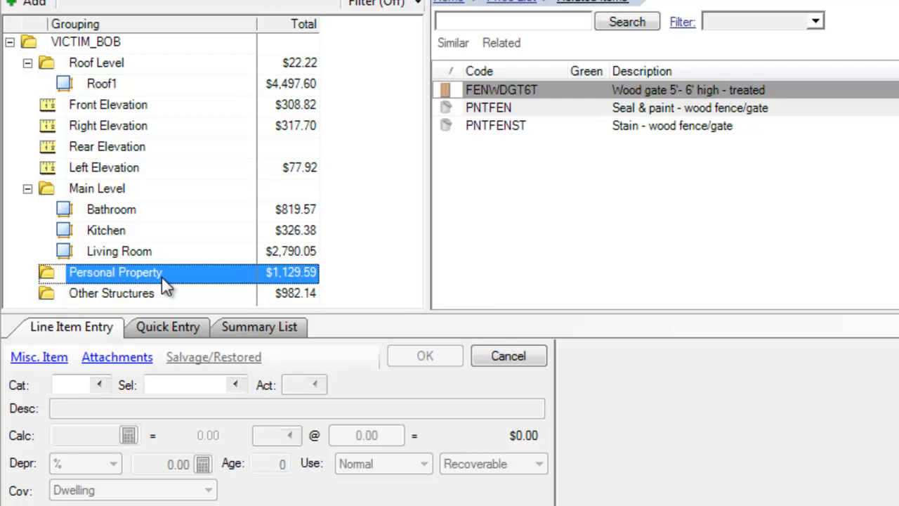
click(118, 250)
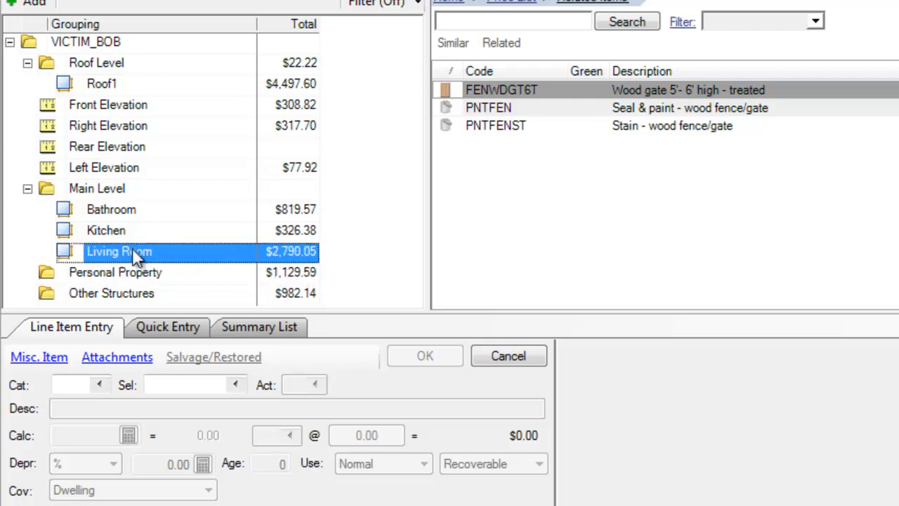
mouse_move(585, 312)
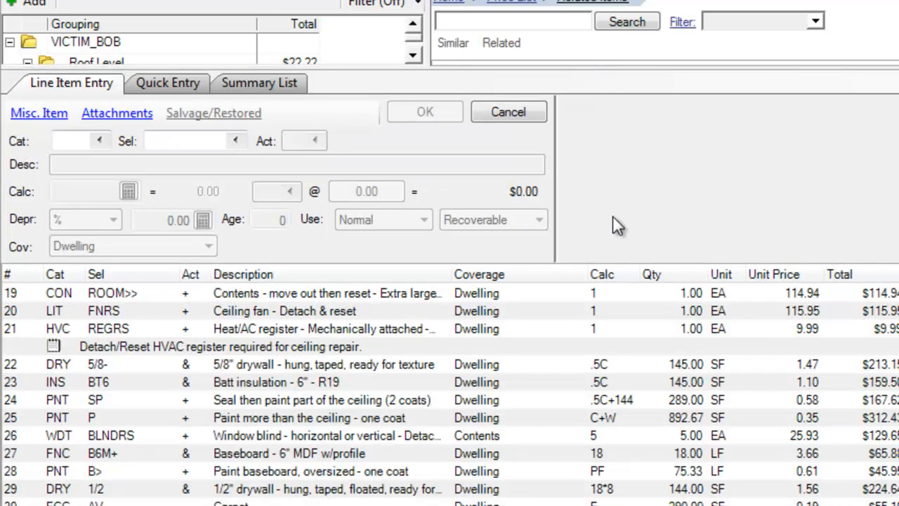
mouse_move(325, 295)
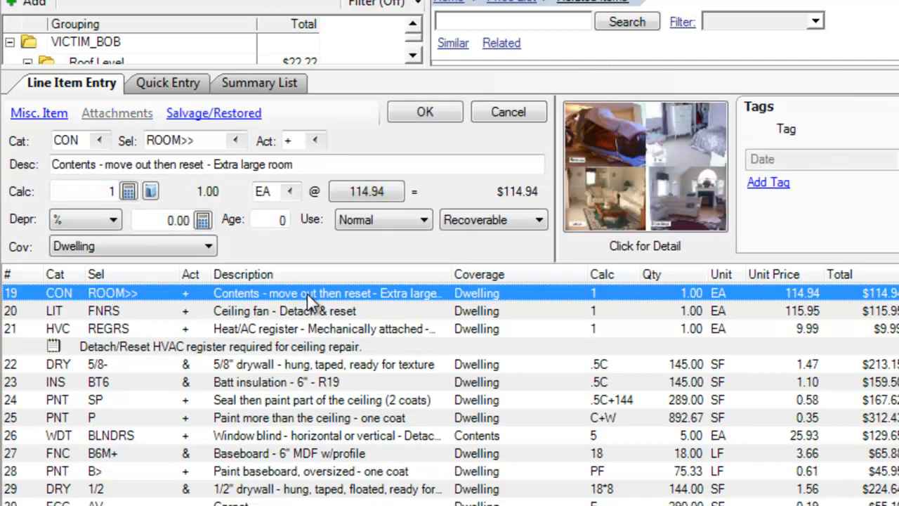
Inspect the coverage details of several Living Room line items, including the baseboard.
click(284, 310)
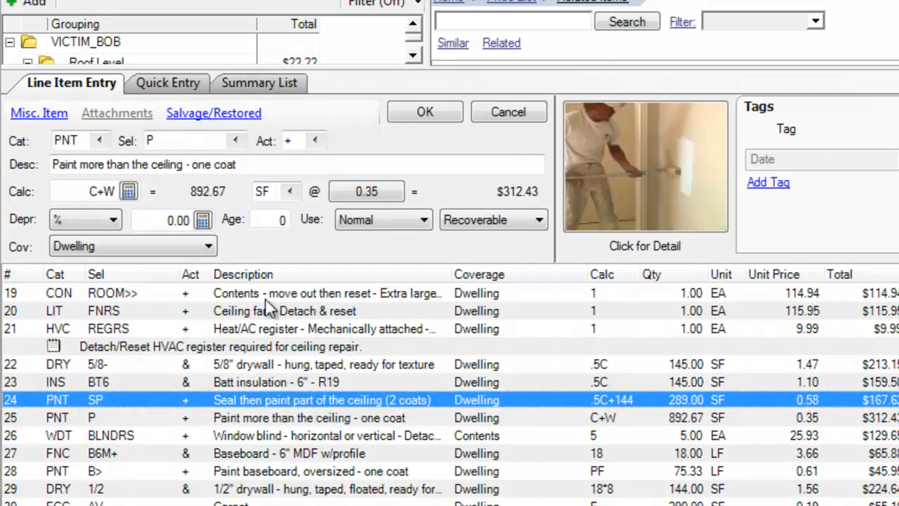
click(309, 418)
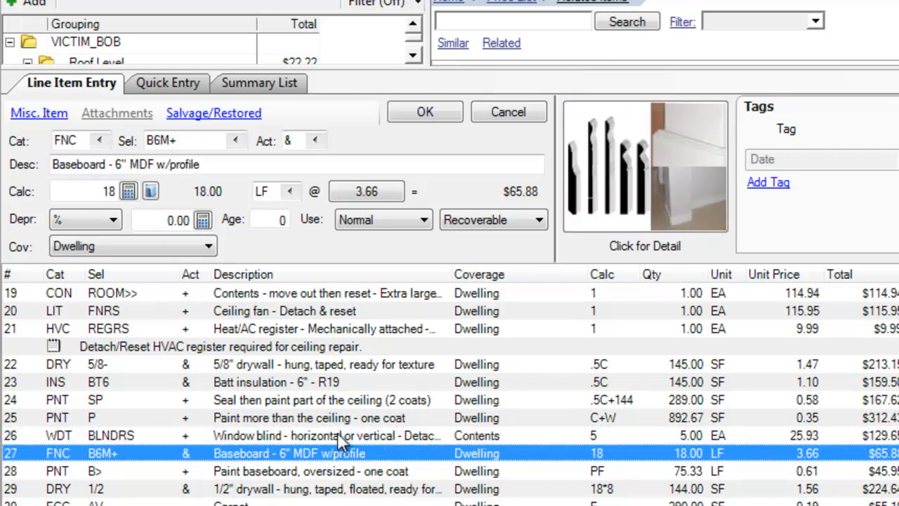
click(309, 471)
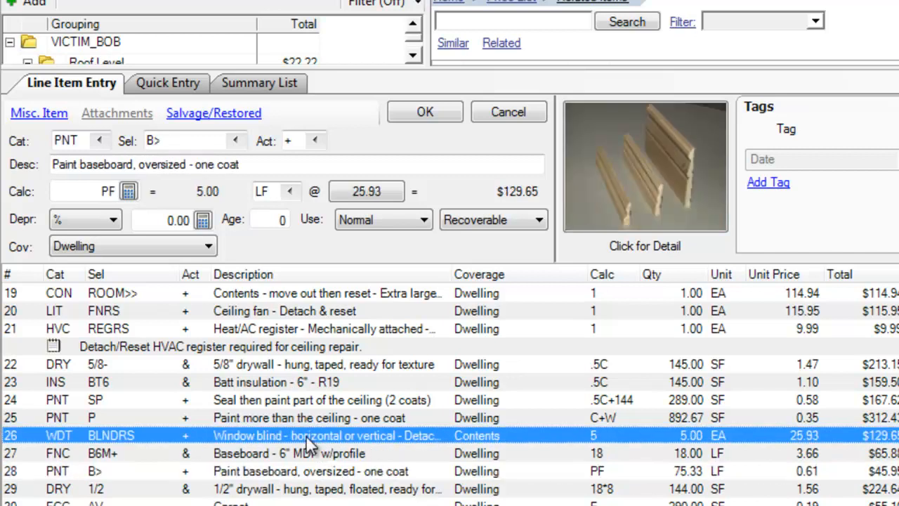
click(309, 435)
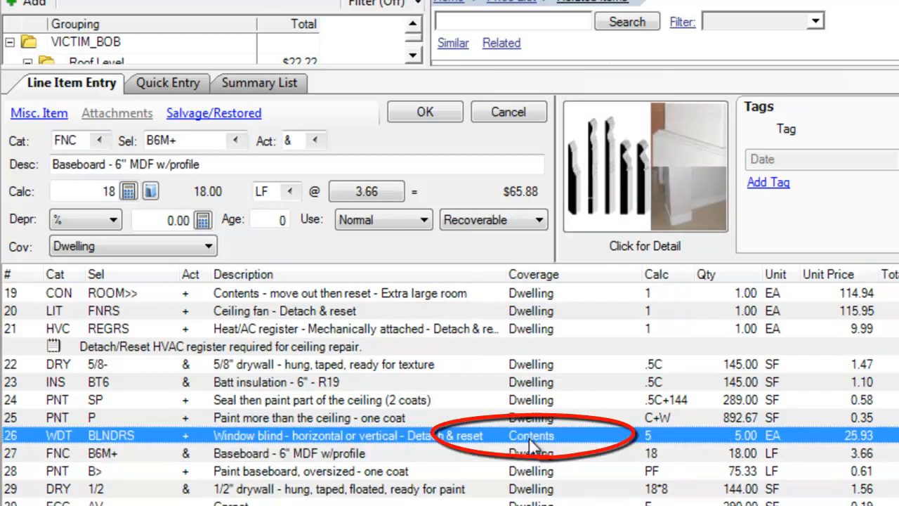
click(309, 417)
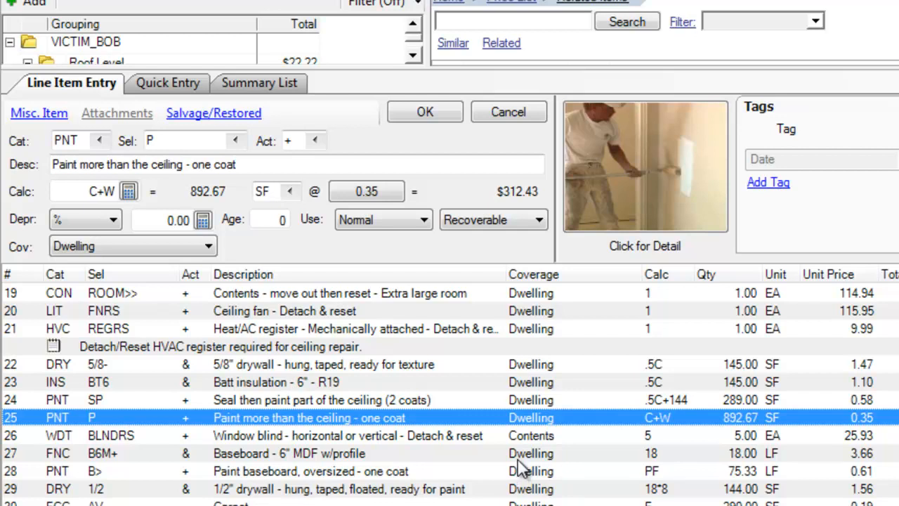
mouse_move(555, 441)
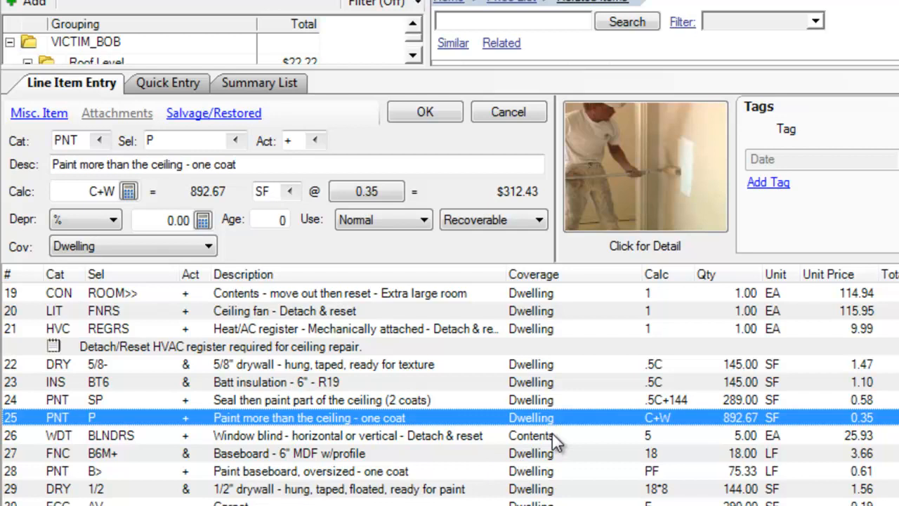
Change the window blind item's coverage from Contents to Dwelling and save it.
click(344, 435)
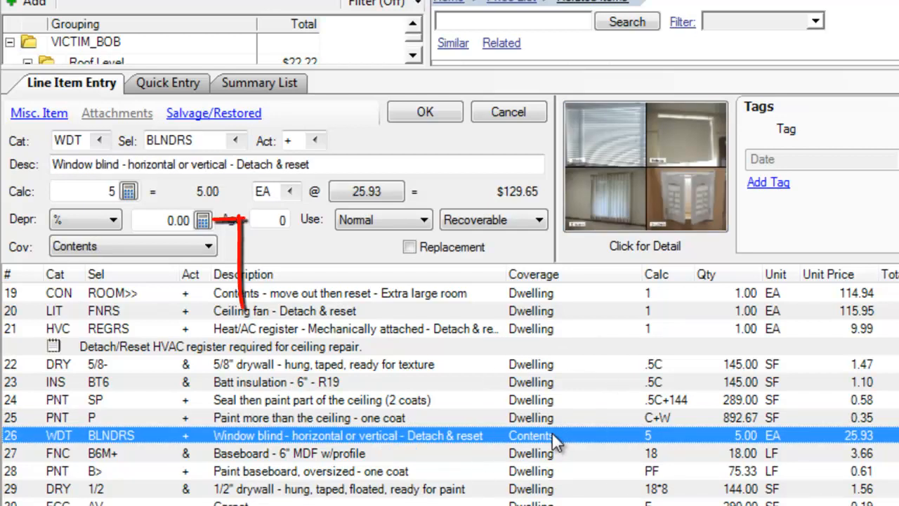
click(208, 246)
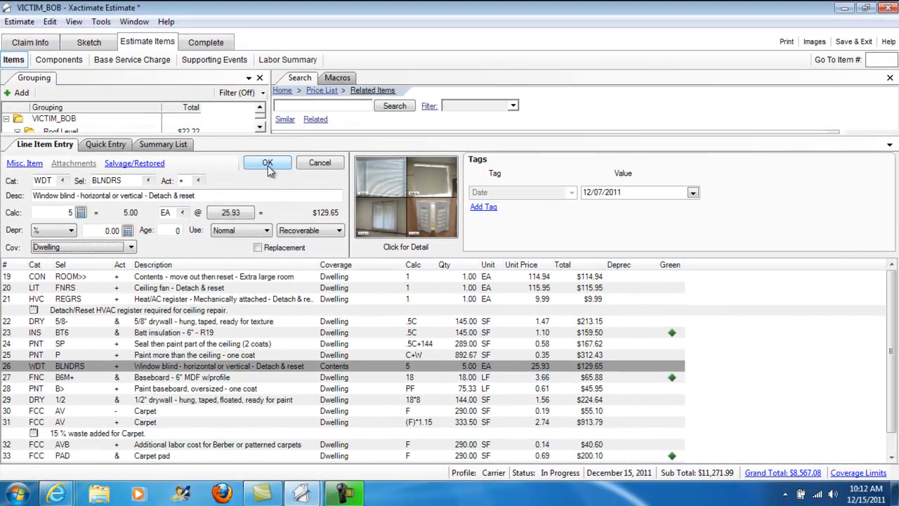
click(267, 163)
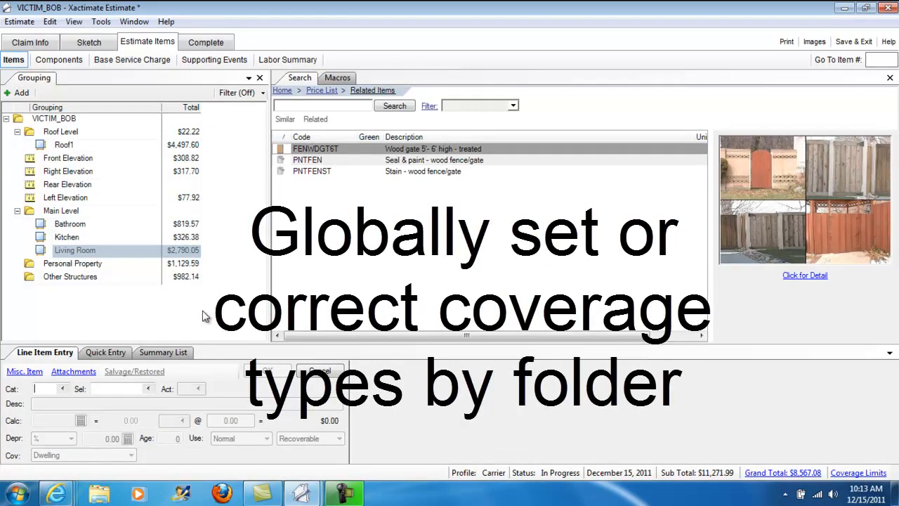
mouse_move(81, 260)
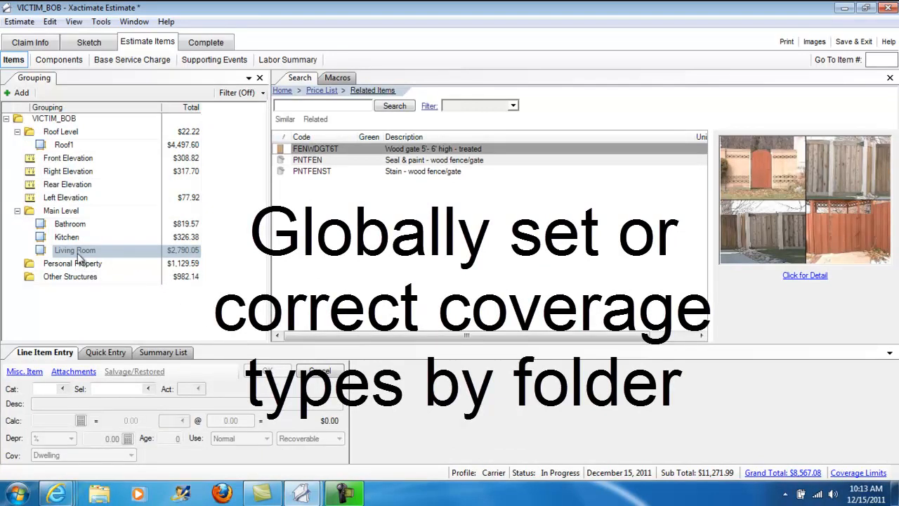
Select all folders from Living Room up through Roof Level as one multi-selection.
click(74, 250)
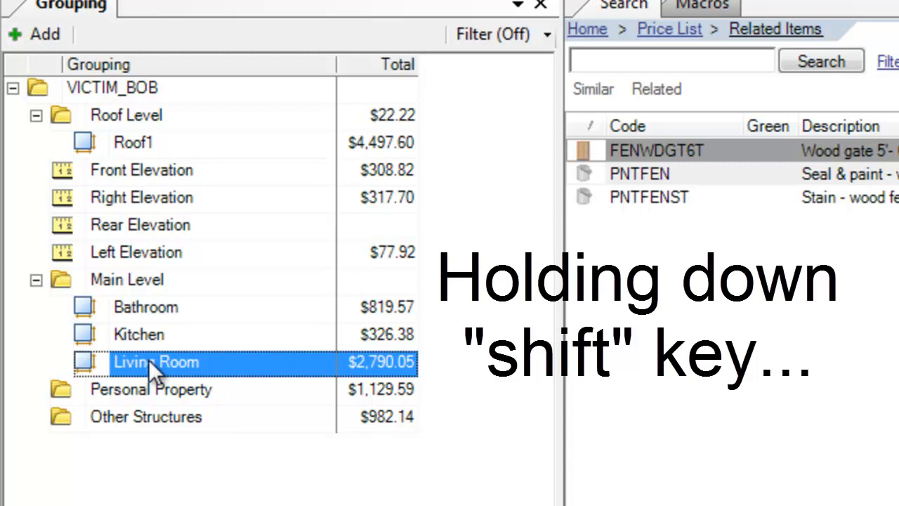
mouse_move(138, 123)
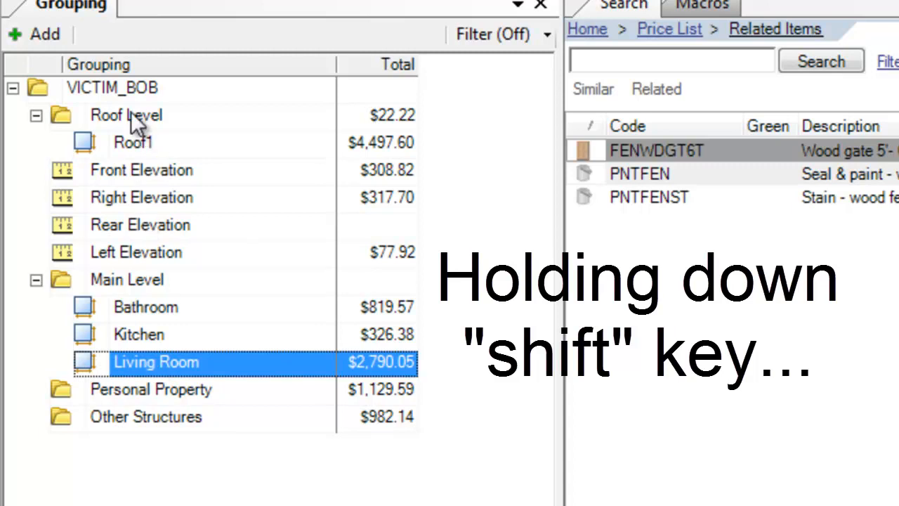
click(125, 116)
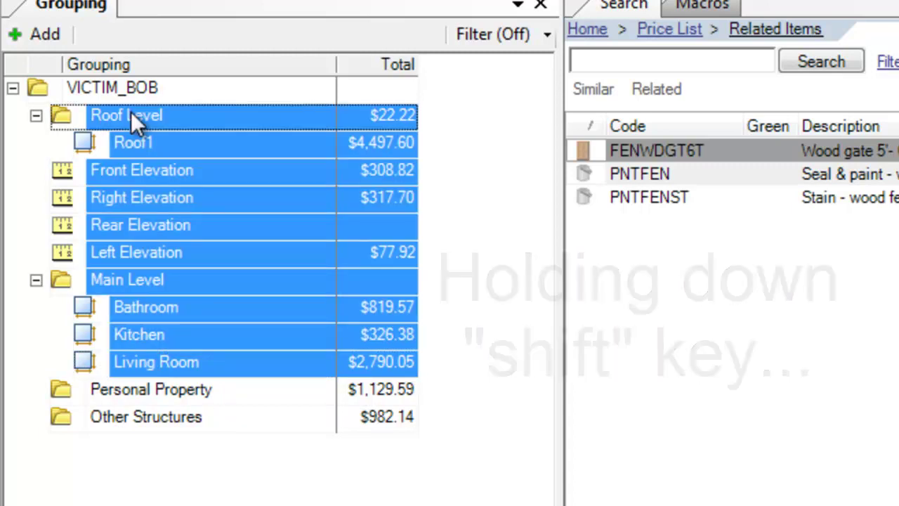
mouse_move(242, 214)
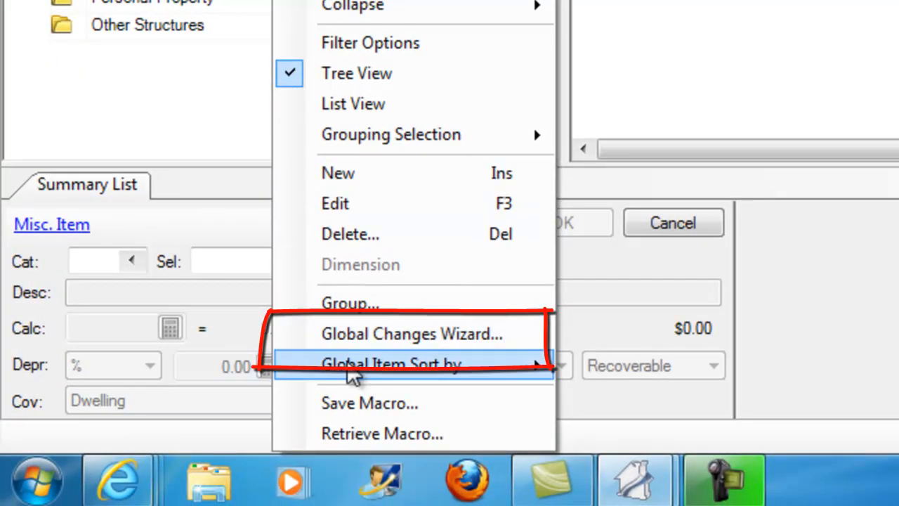
mouse_move(410, 334)
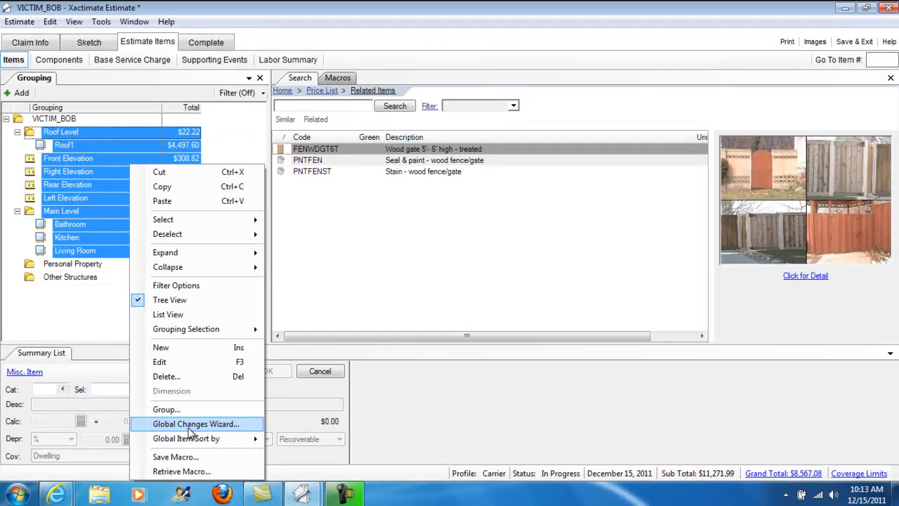
Run the Global Changes Wizard setting Coverage to Dwelling for the selected folders.
click(195, 425)
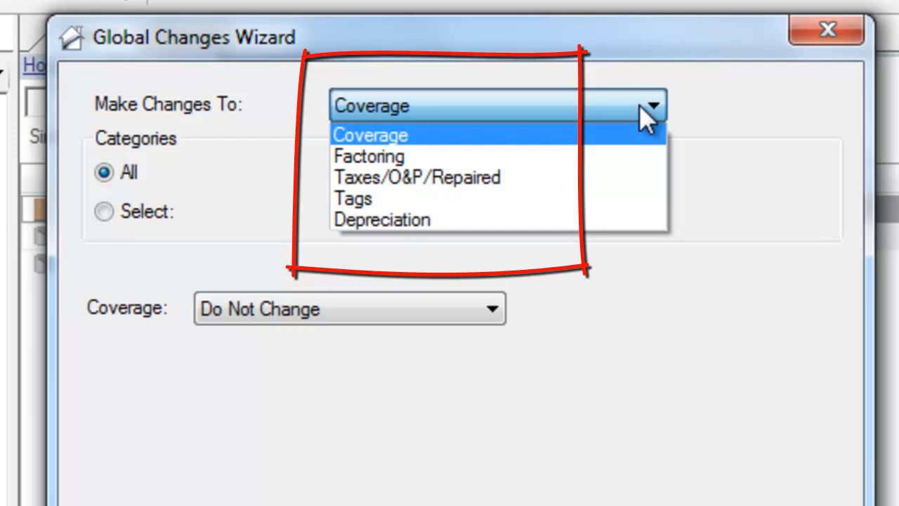
mouse_move(464, 156)
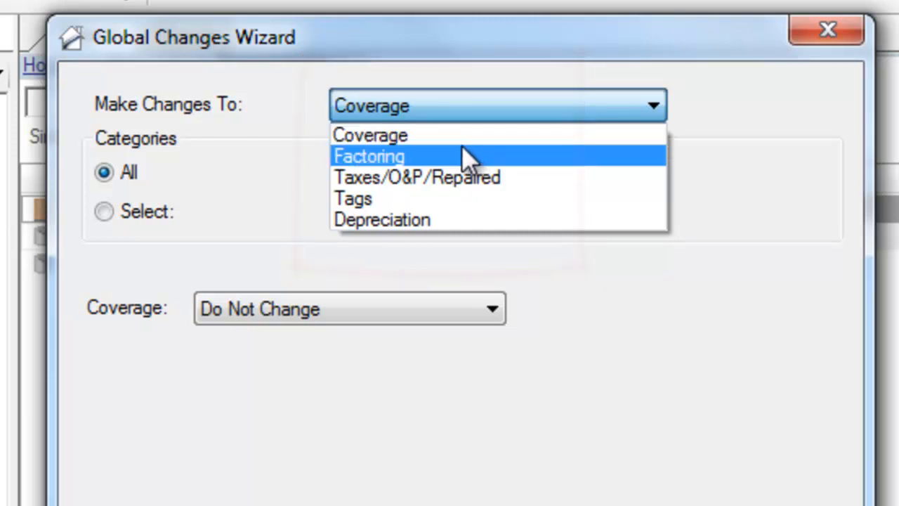
click(371, 135)
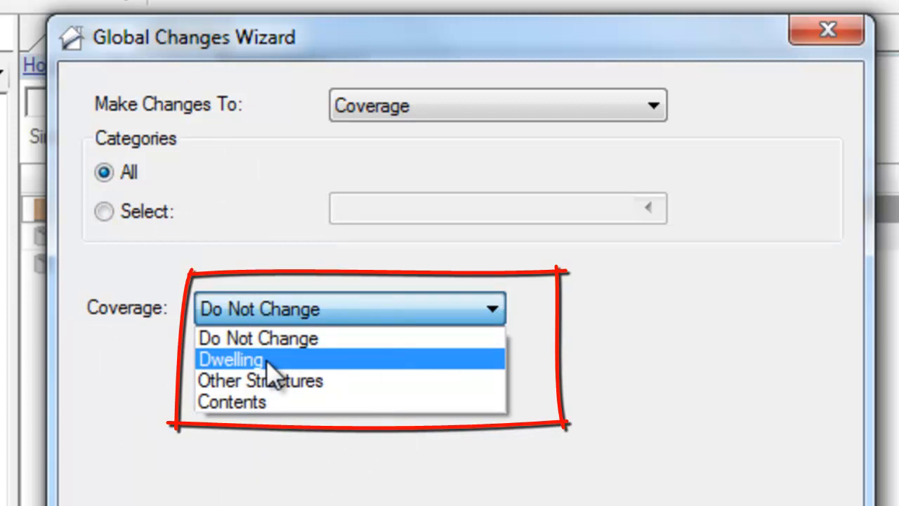
click(227, 359)
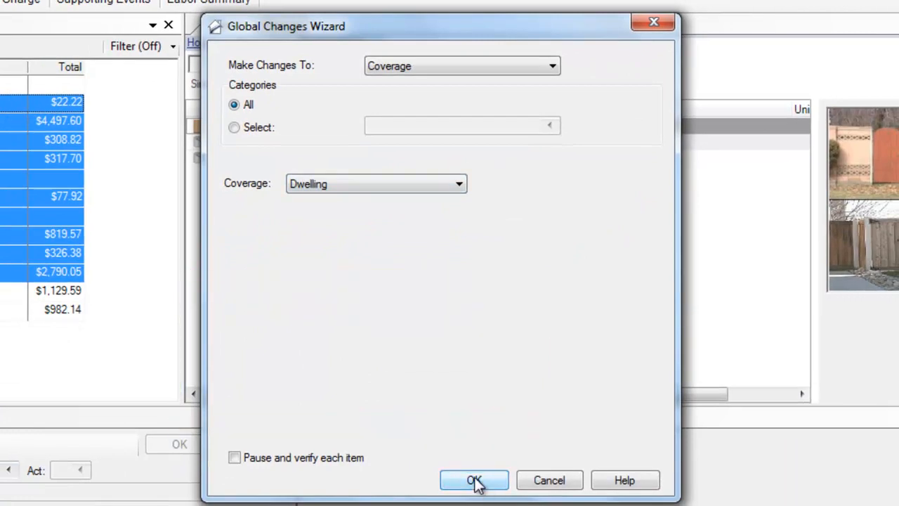
click(475, 480)
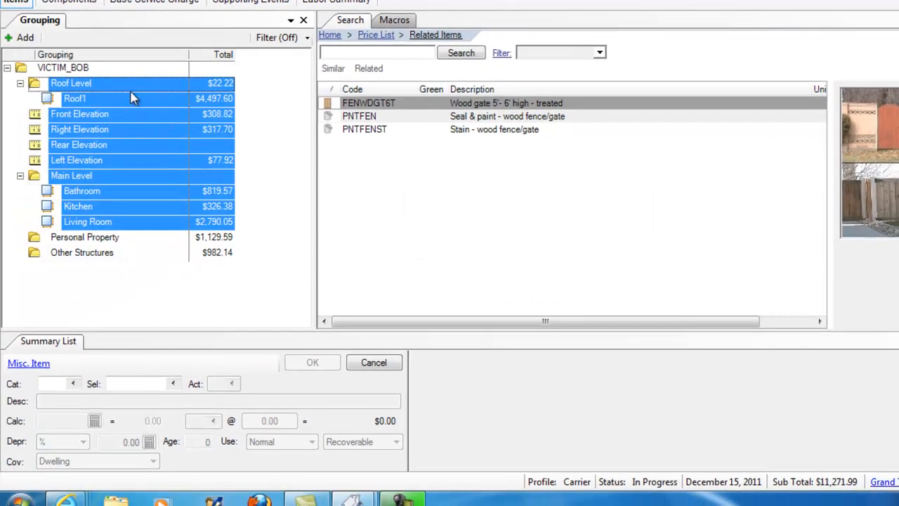
Verify each folder's default coverage: rooms, elevations and Personal Property Dwelling, Other Structures Other Structures.
click(87, 222)
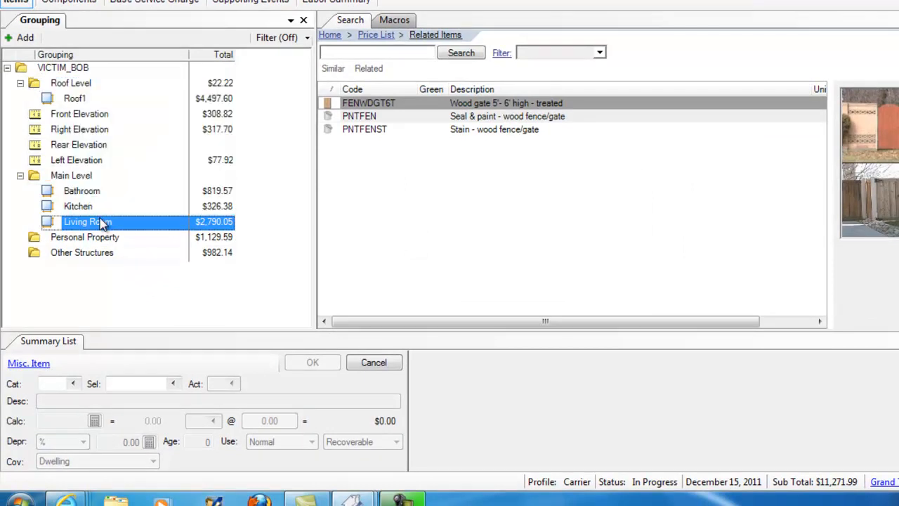
click(81, 191)
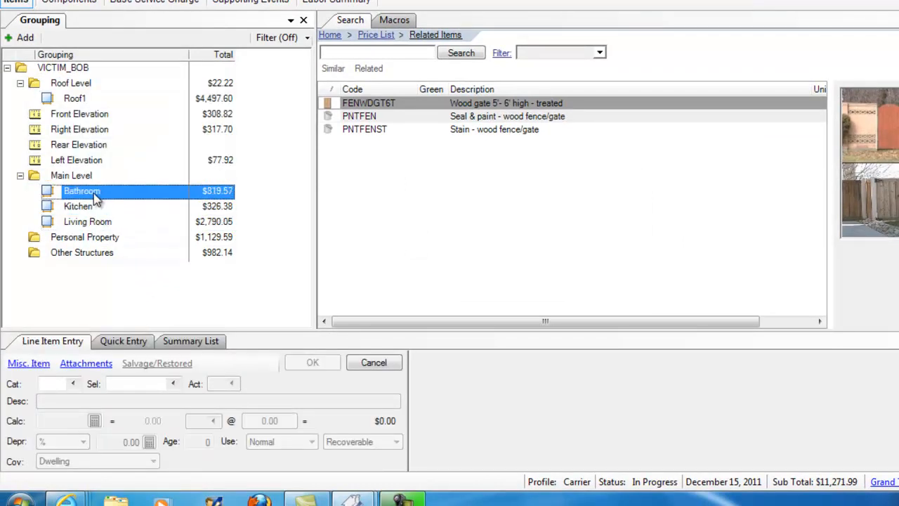
click(79, 143)
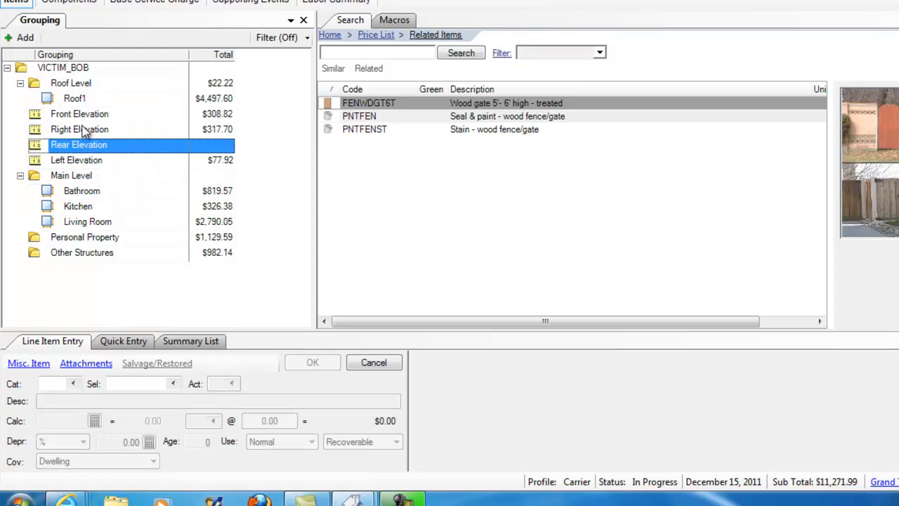
click(75, 98)
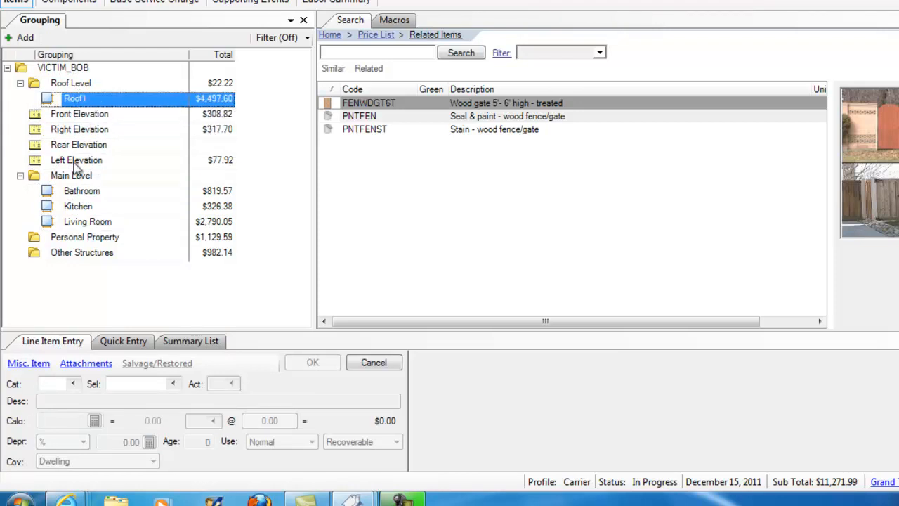
click(85, 236)
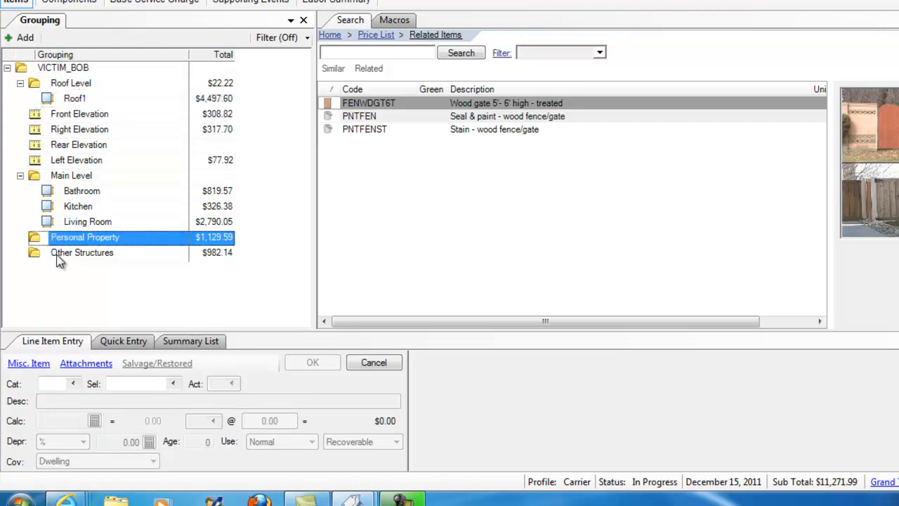
click(81, 253)
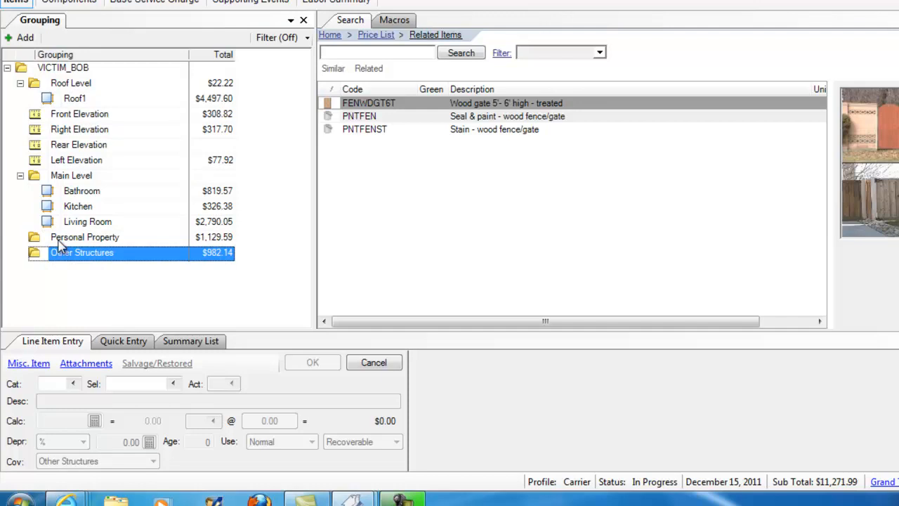
click(84, 236)
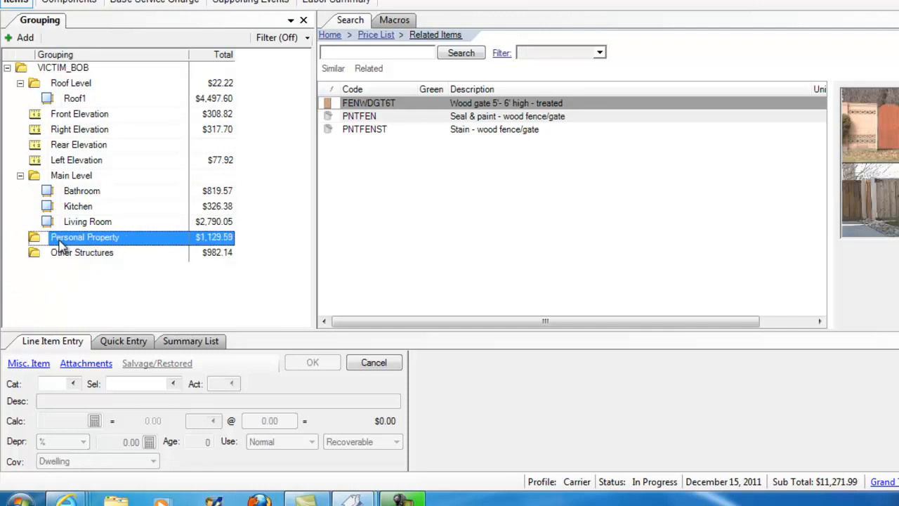
mouse_move(74, 242)
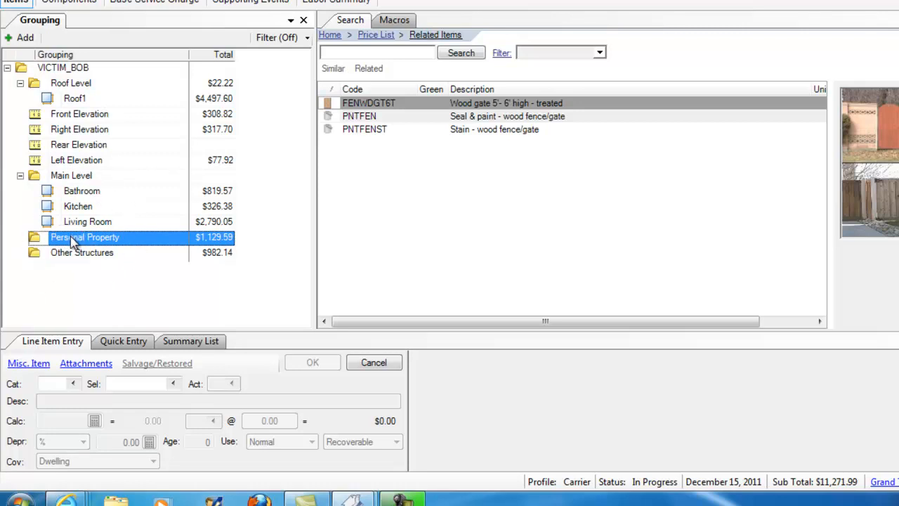
Run the Global Changes Wizard on Personal Property with Contents as the new coverage.
right_click(84, 236)
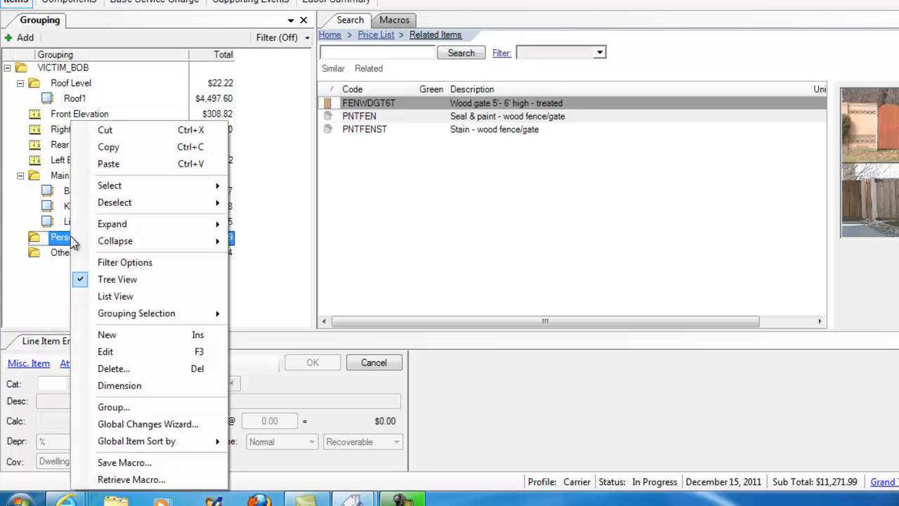
mouse_move(148, 425)
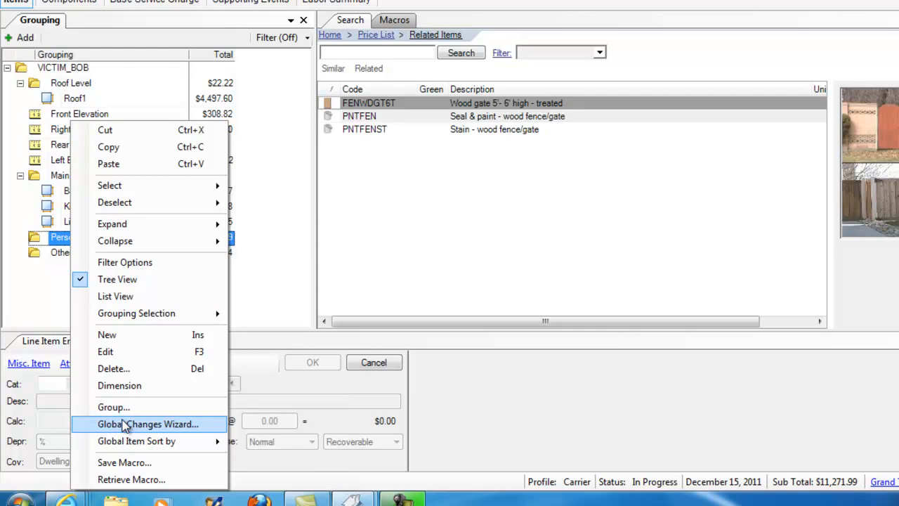
click(147, 425)
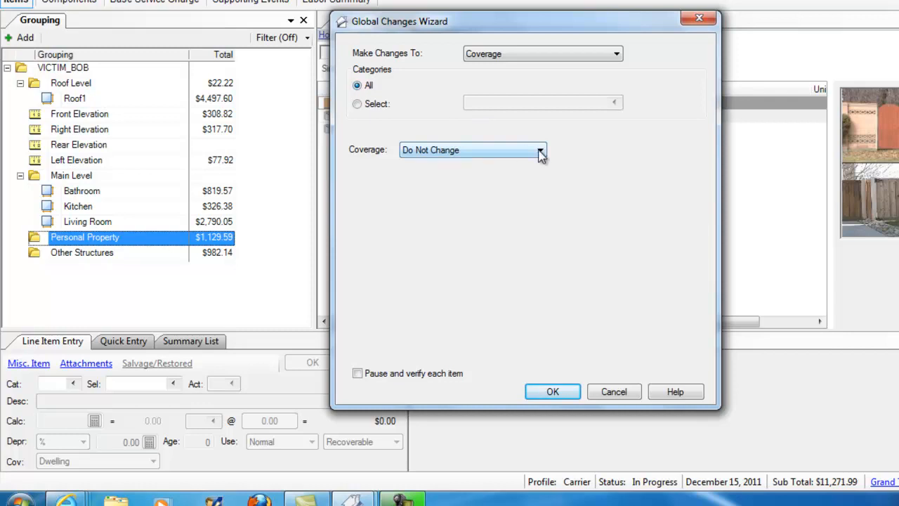
click(540, 149)
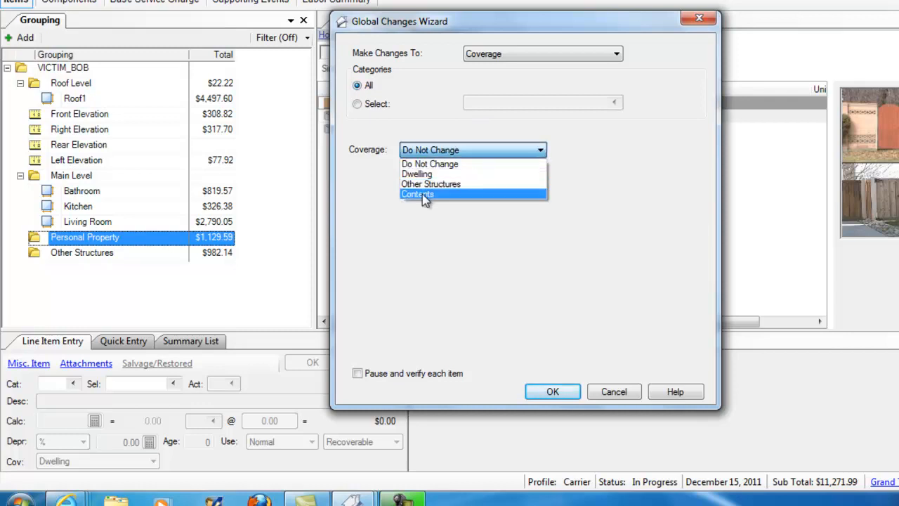
click(418, 194)
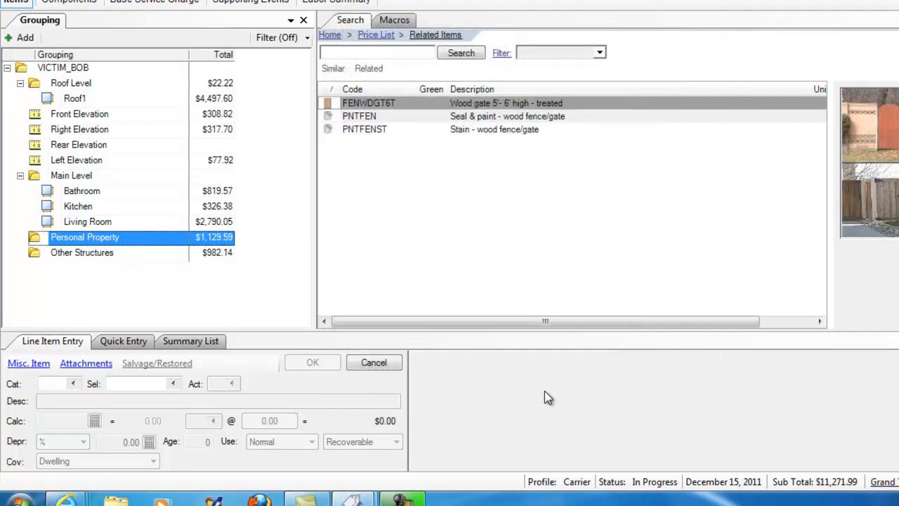
Run the Global Changes Wizard on Other Structures for all categories with Other Structures coverage.
click(81, 253)
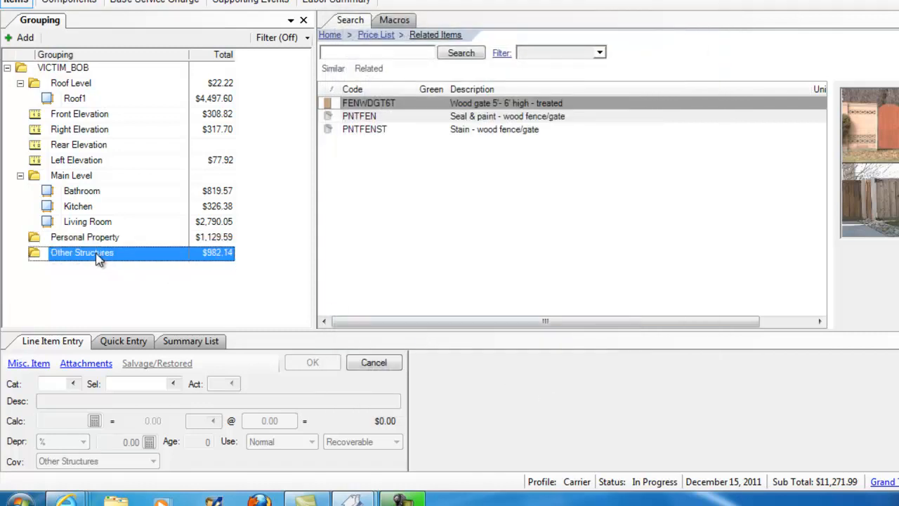
right_click(81, 253)
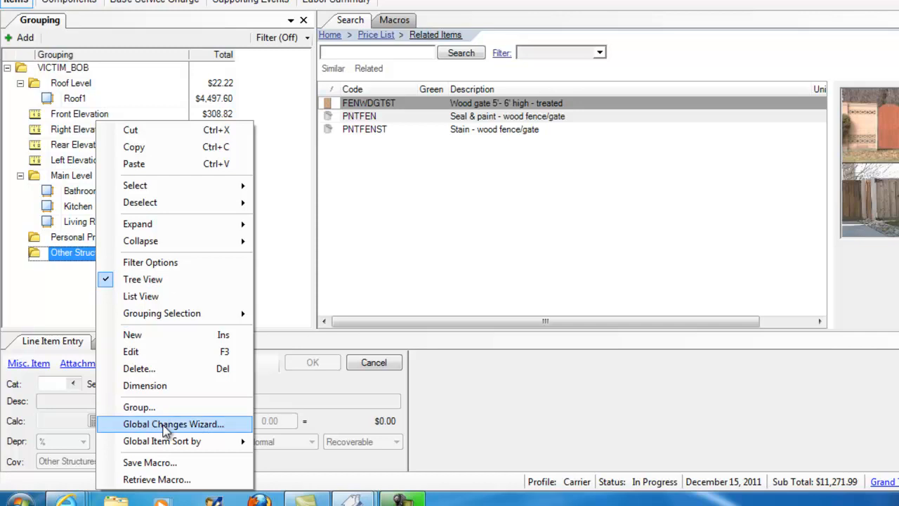
click(174, 424)
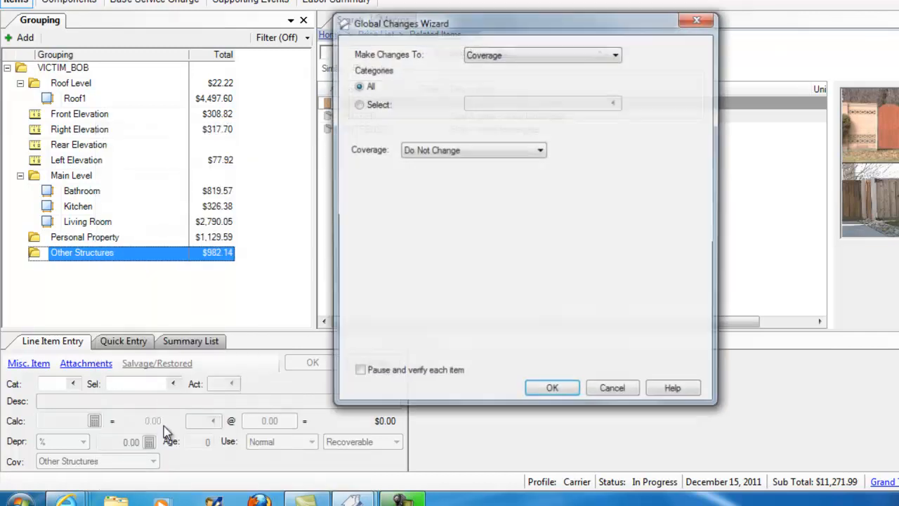
click(615, 53)
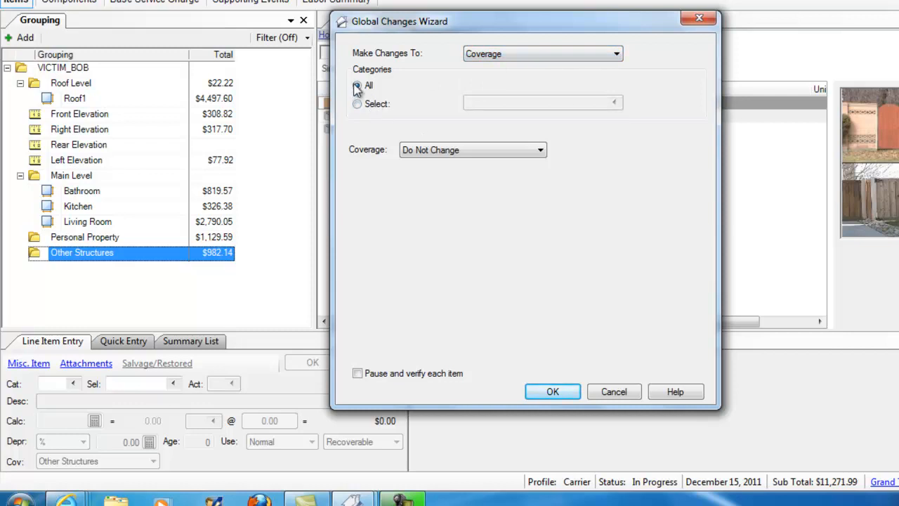
click(540, 149)
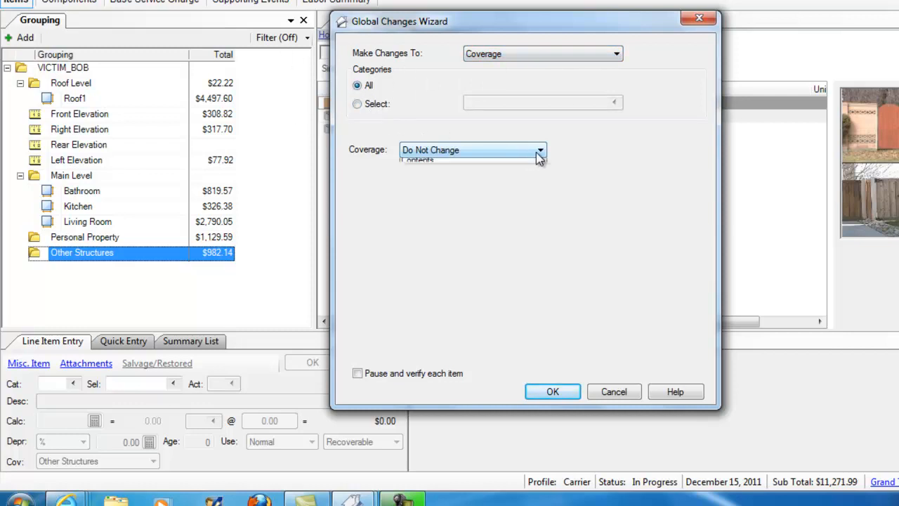
click(430, 161)
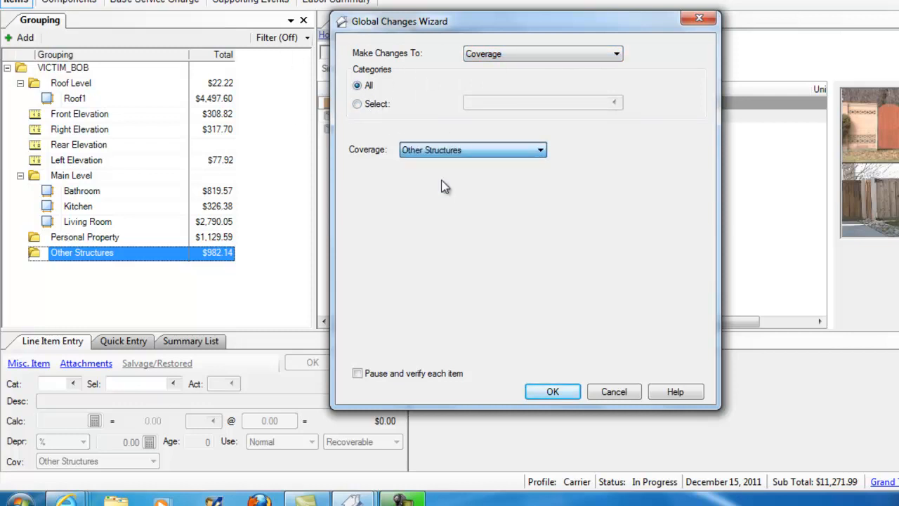
mouse_move(552, 390)
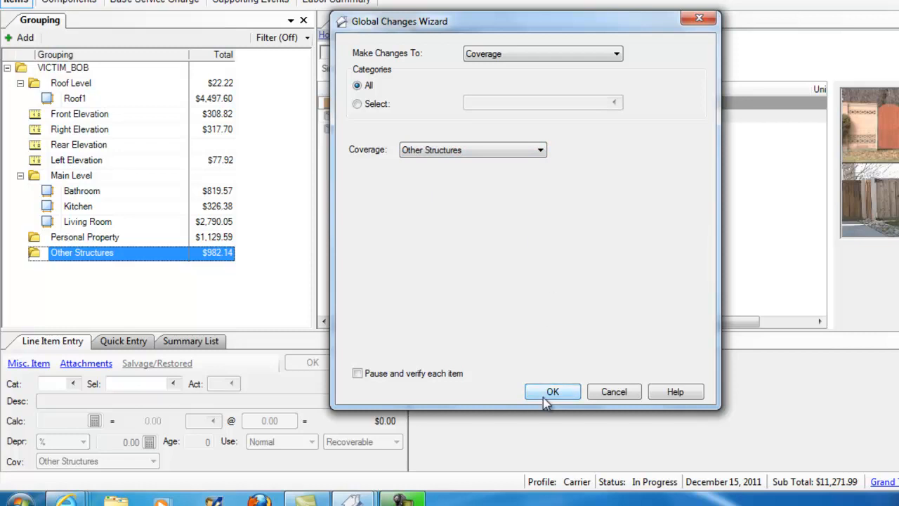
click(552, 390)
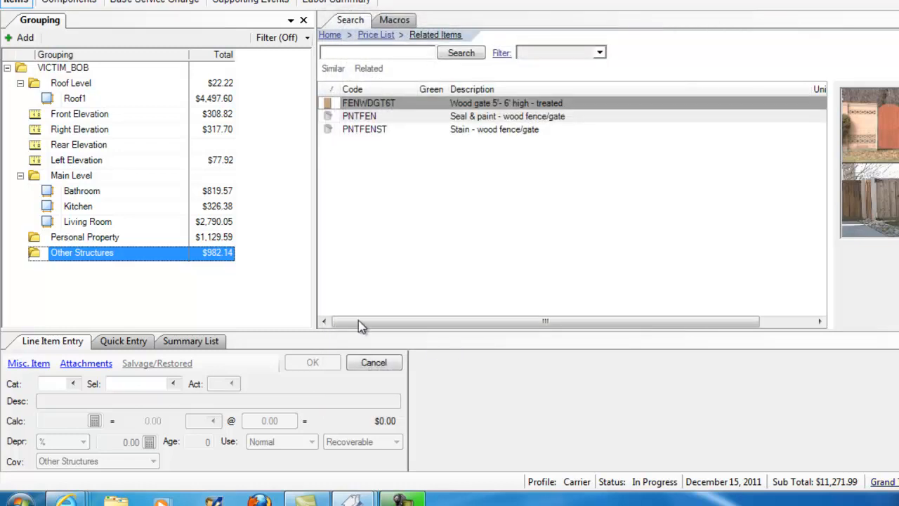
Review folder coverages, then inspect the wood fence item showing Other Structures in its Cov field.
click(84, 236)
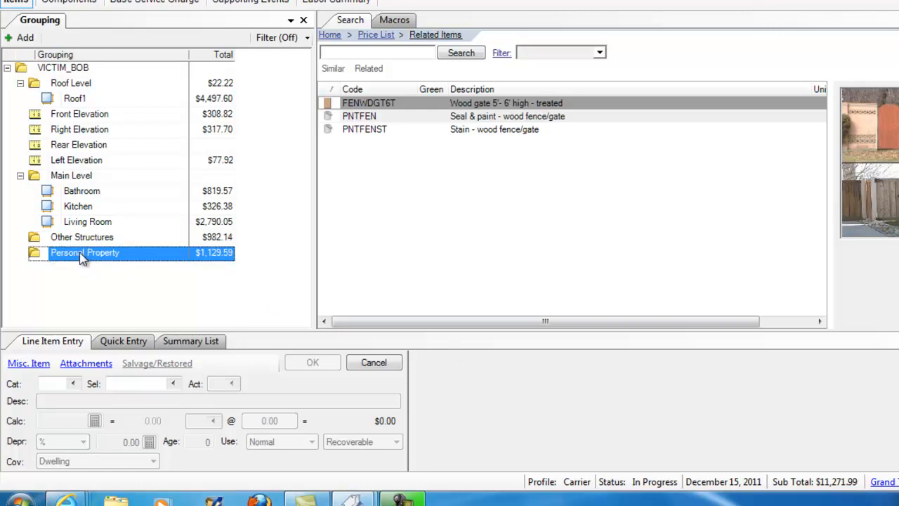
mouse_move(90, 222)
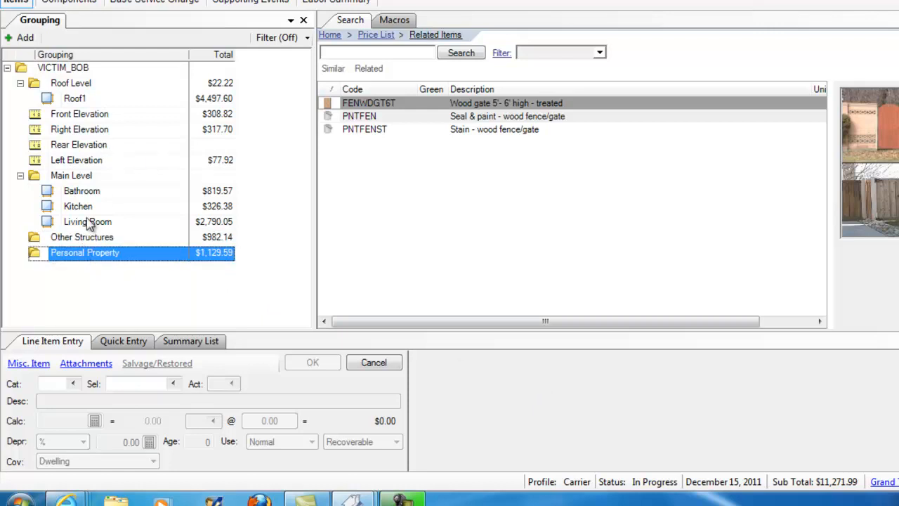
mouse_move(64, 261)
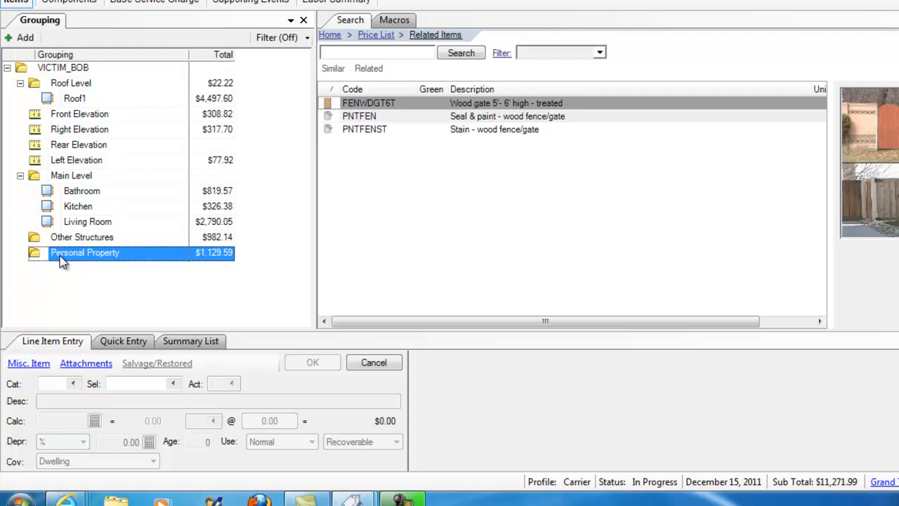
mouse_move(62, 239)
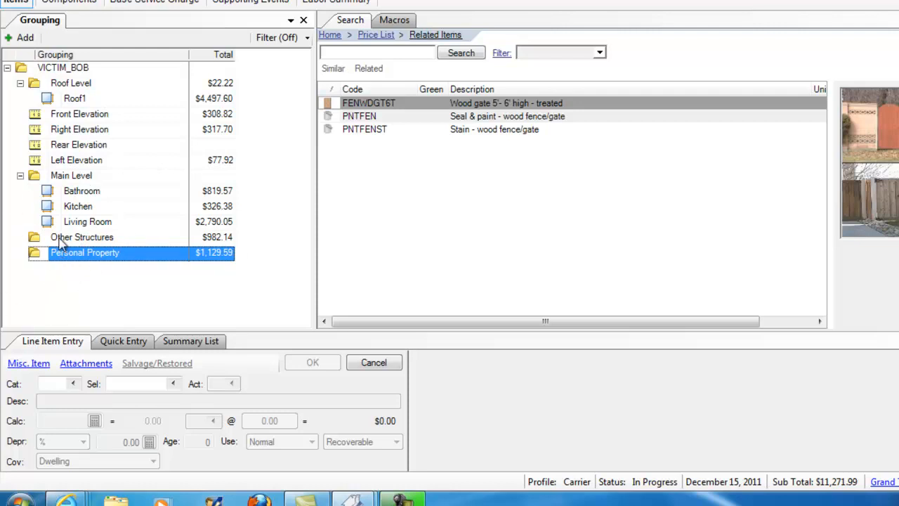
click(82, 236)
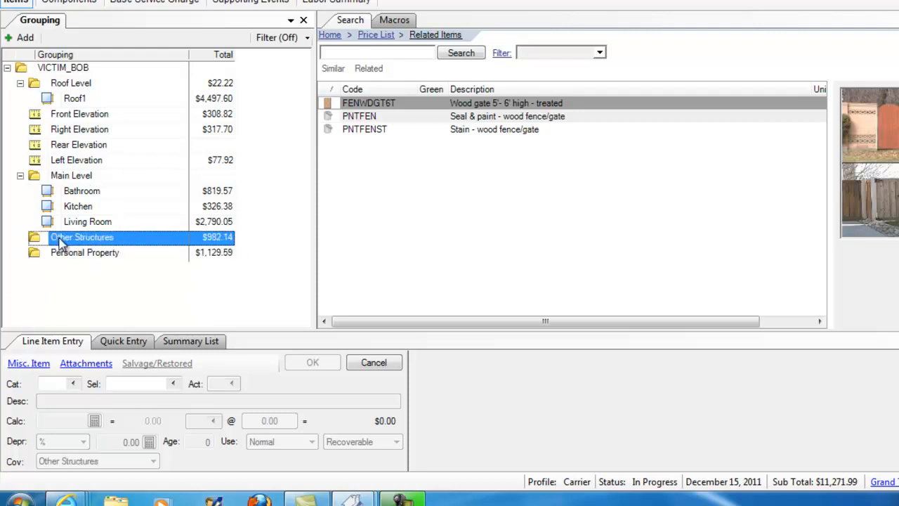
click(75, 160)
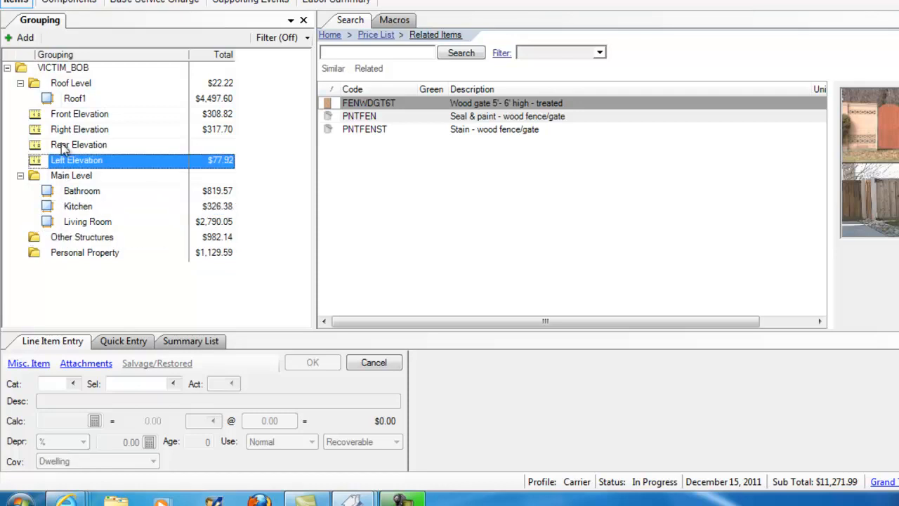
click(79, 112)
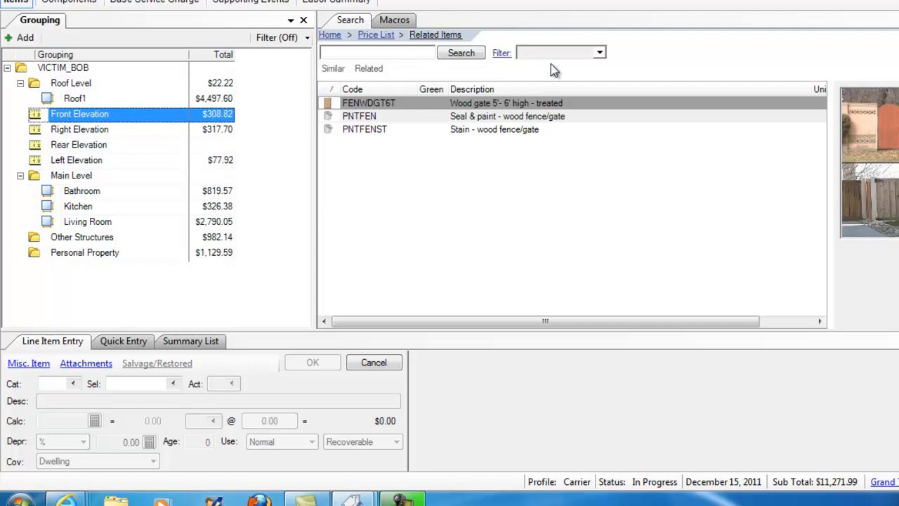
mouse_move(579, 67)
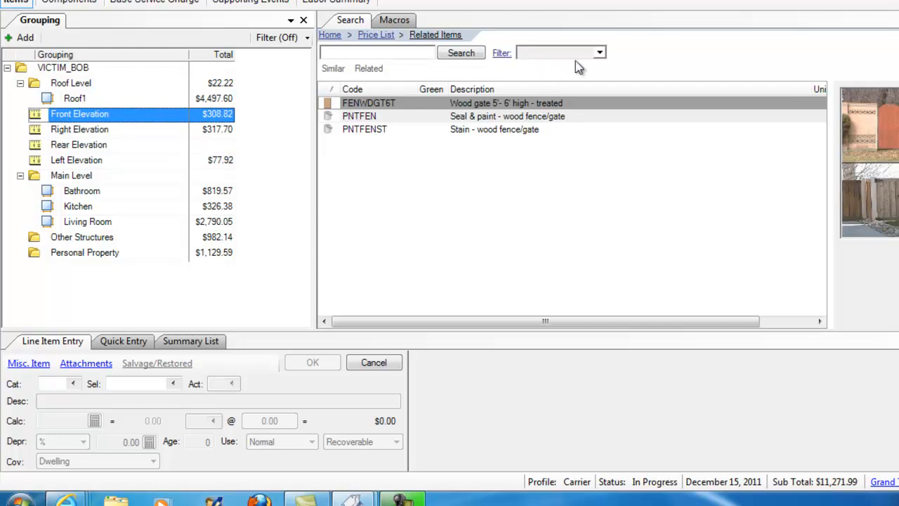
mouse_move(577, 67)
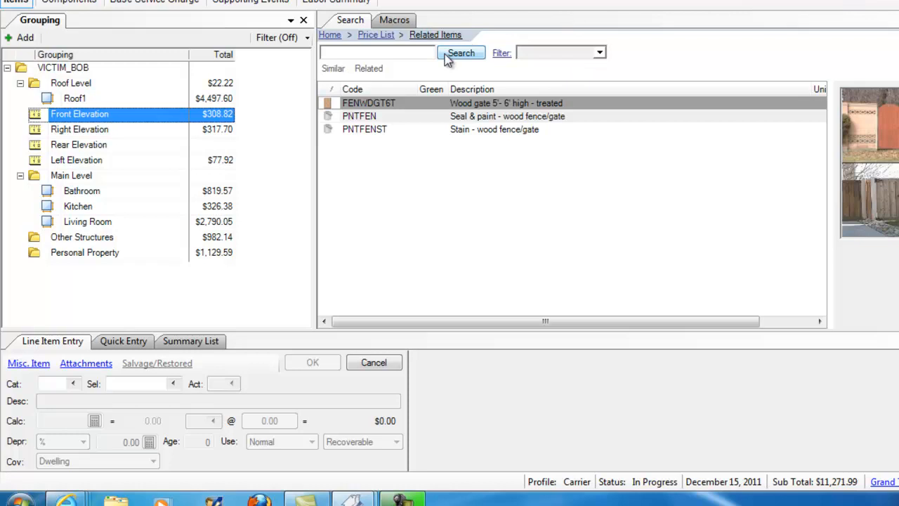
mouse_move(79, 246)
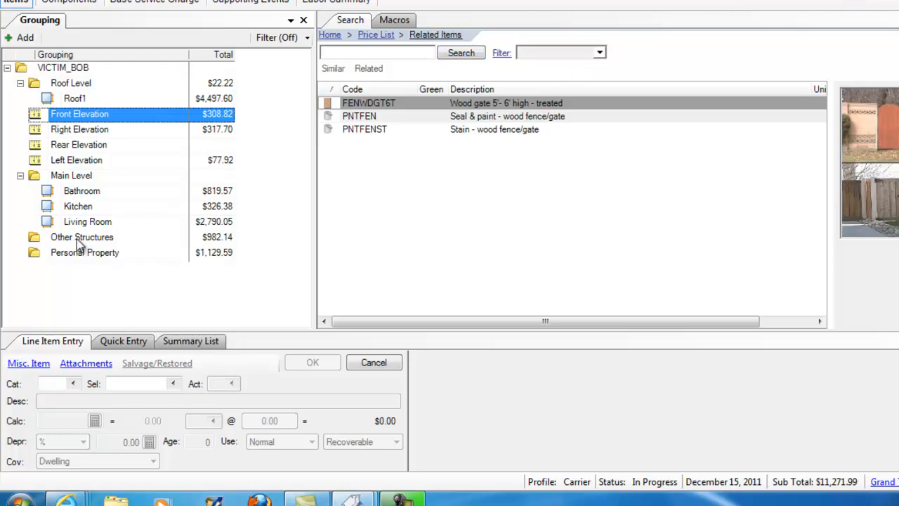
click(82, 236)
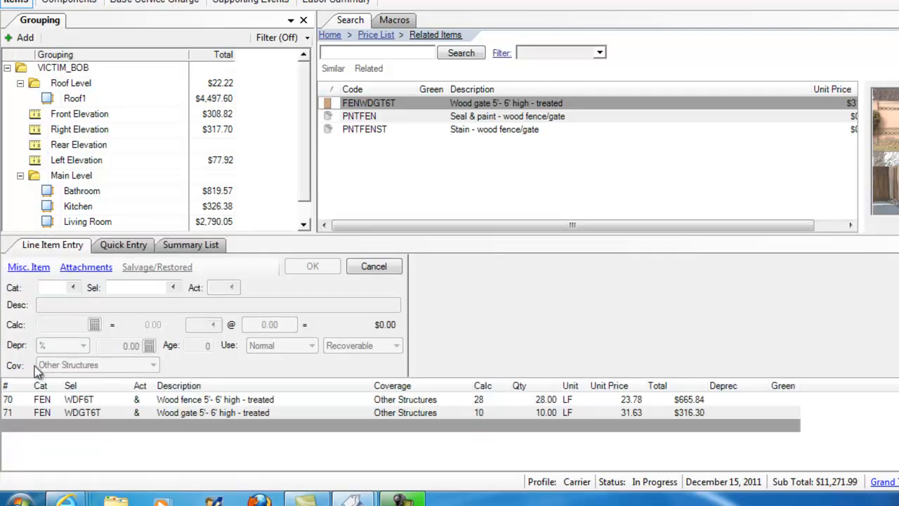
click(210, 399)
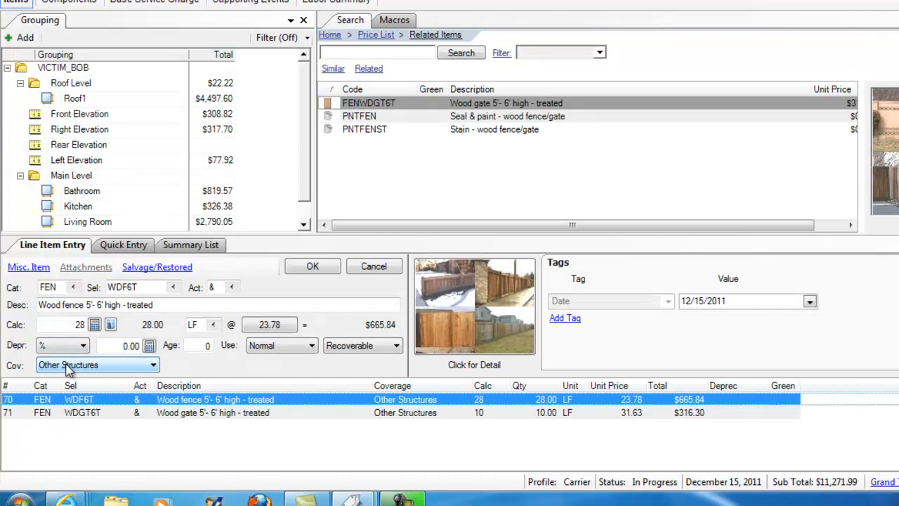
mouse_move(742, 80)
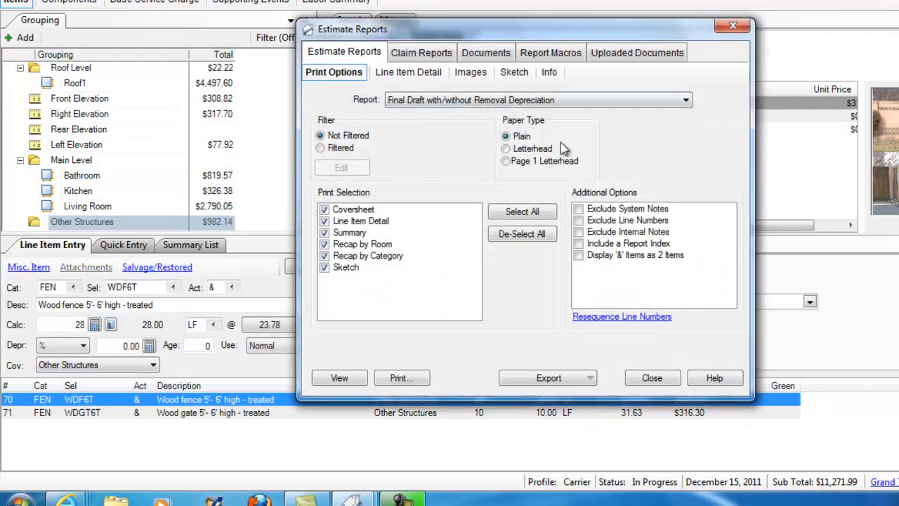
Preview the estimate report and view the Other Structures ($1,009.42) and Contents ($1,179.67) summaries.
click(340, 378)
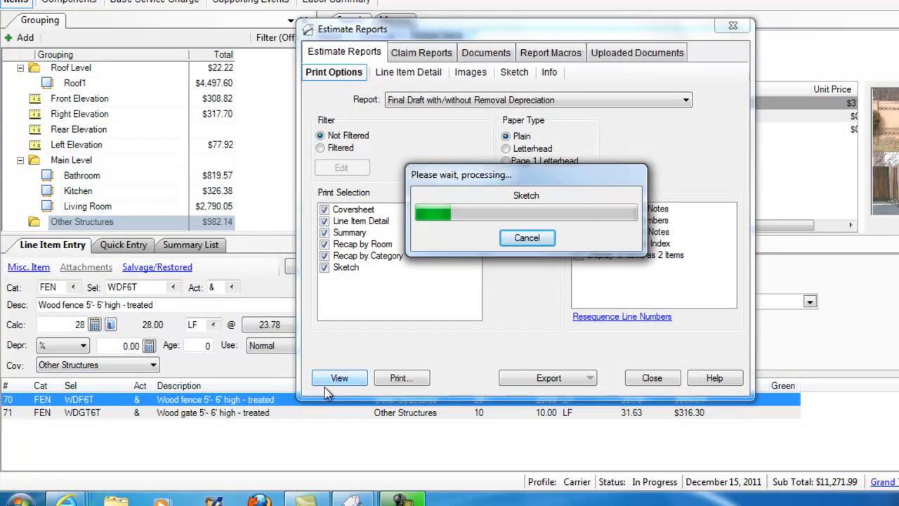
click(340, 378)
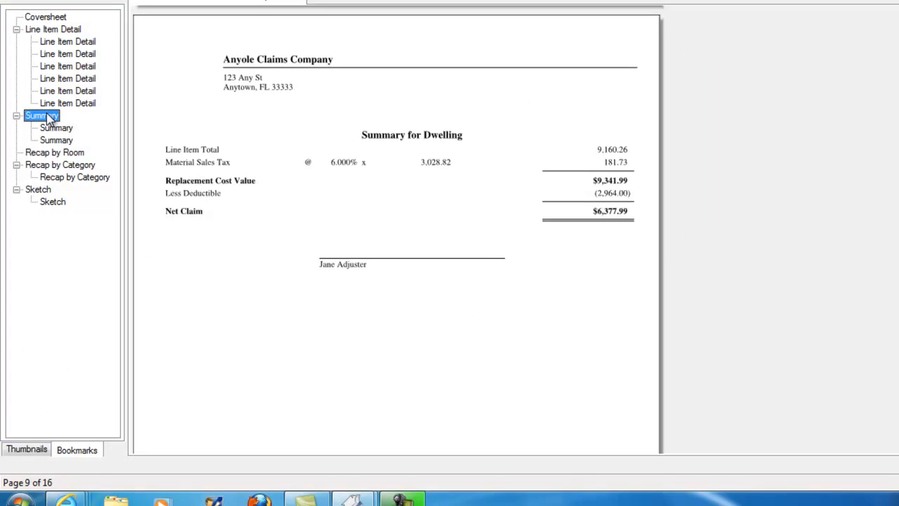
click(56, 127)
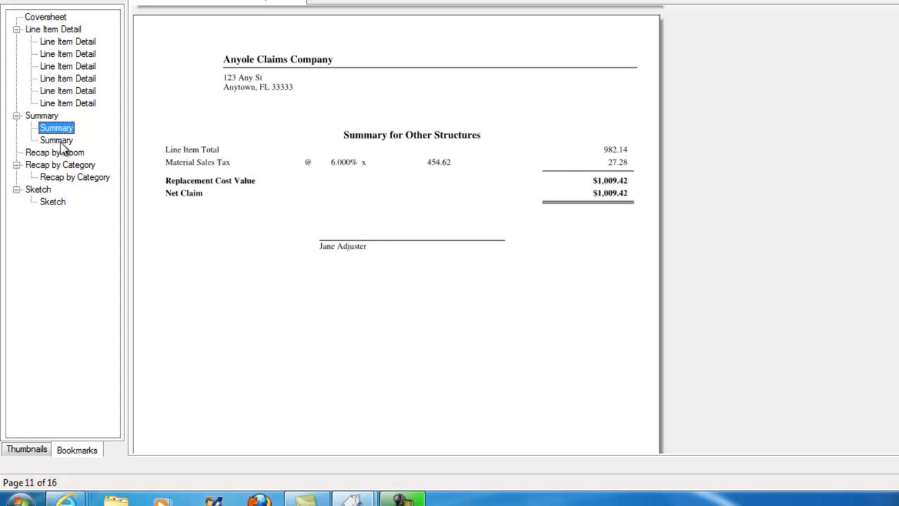
click(56, 140)
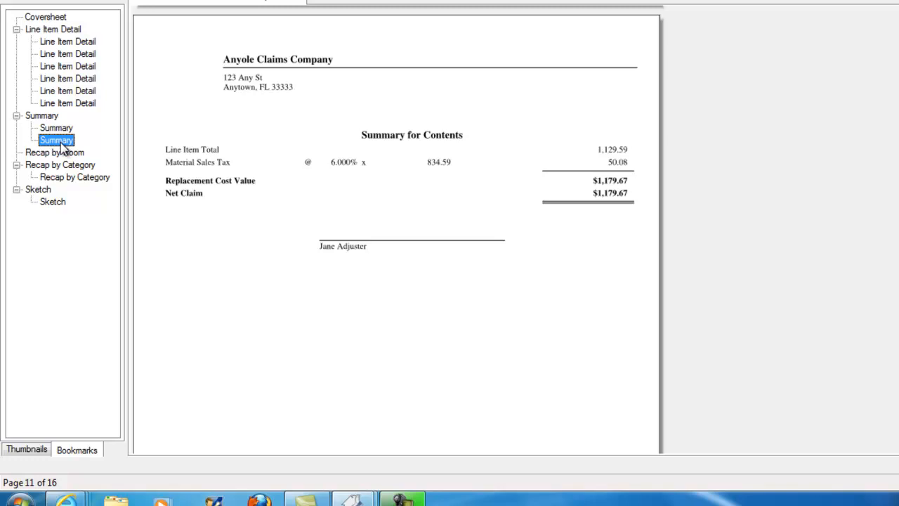
mouse_move(63, 148)
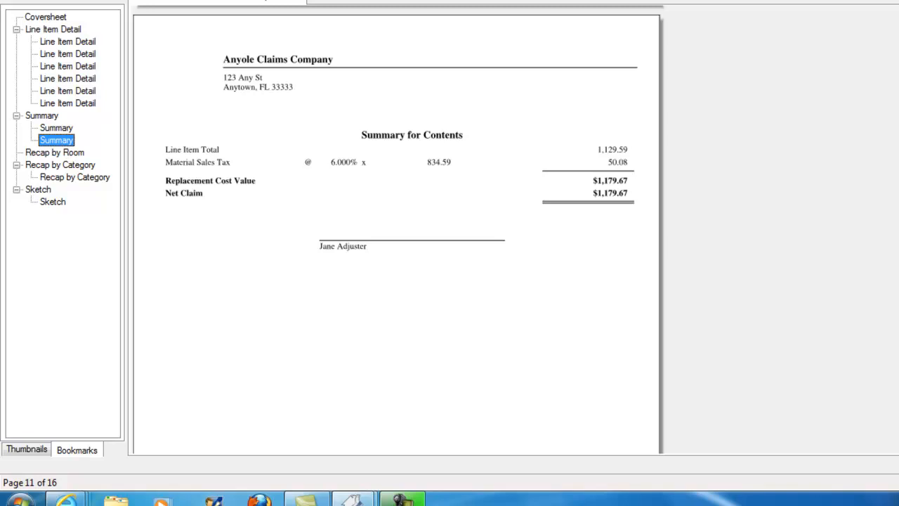
mouse_move(574, 233)
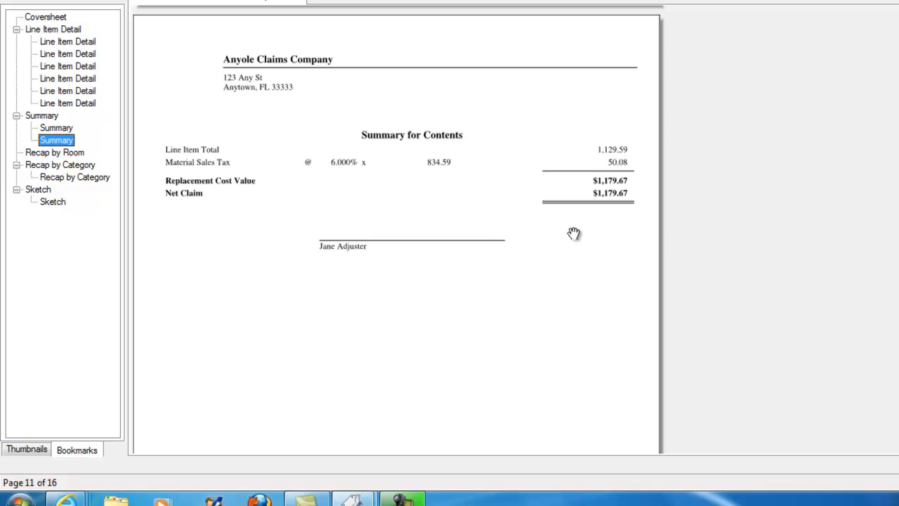